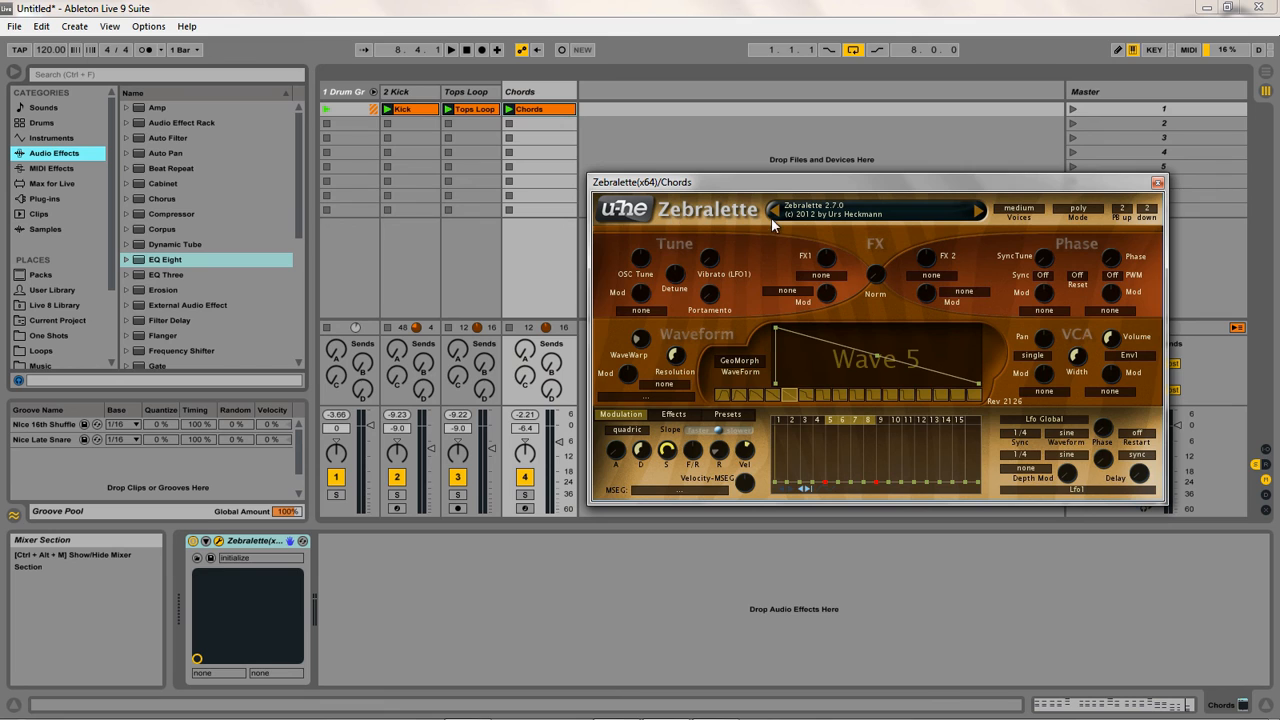
mouse_move(656, 232)
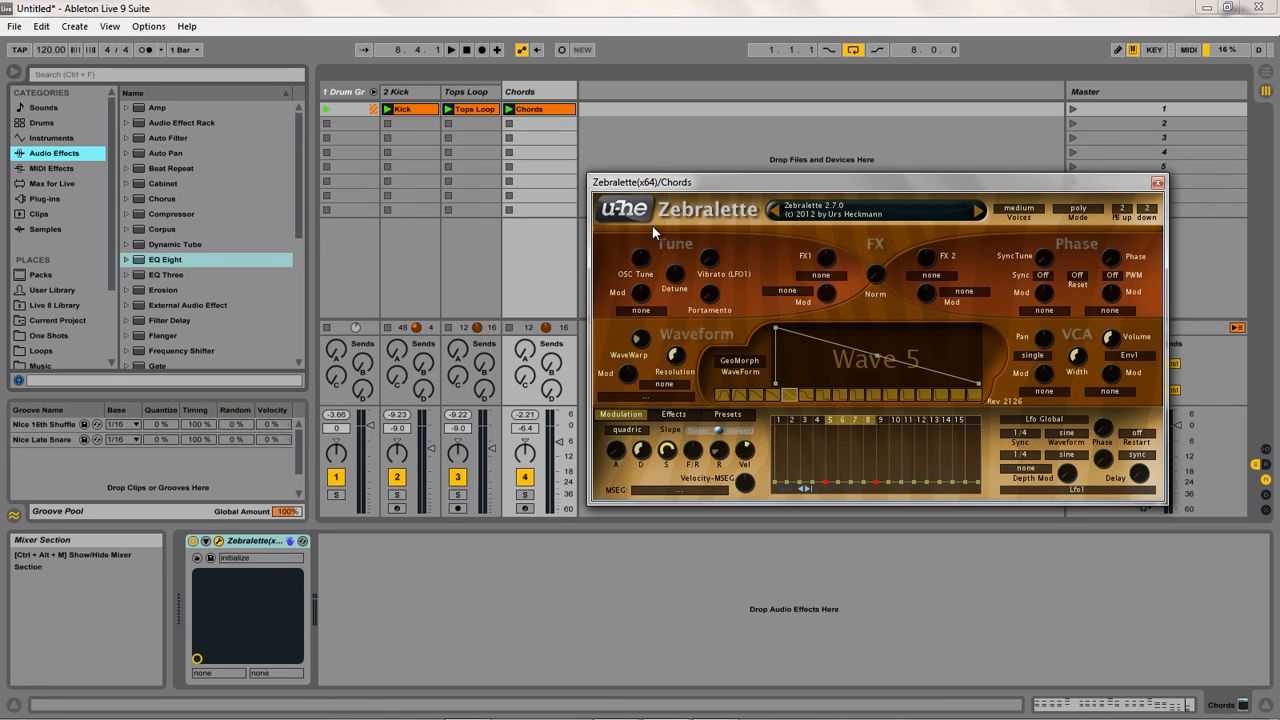
mouse_move(748, 188)
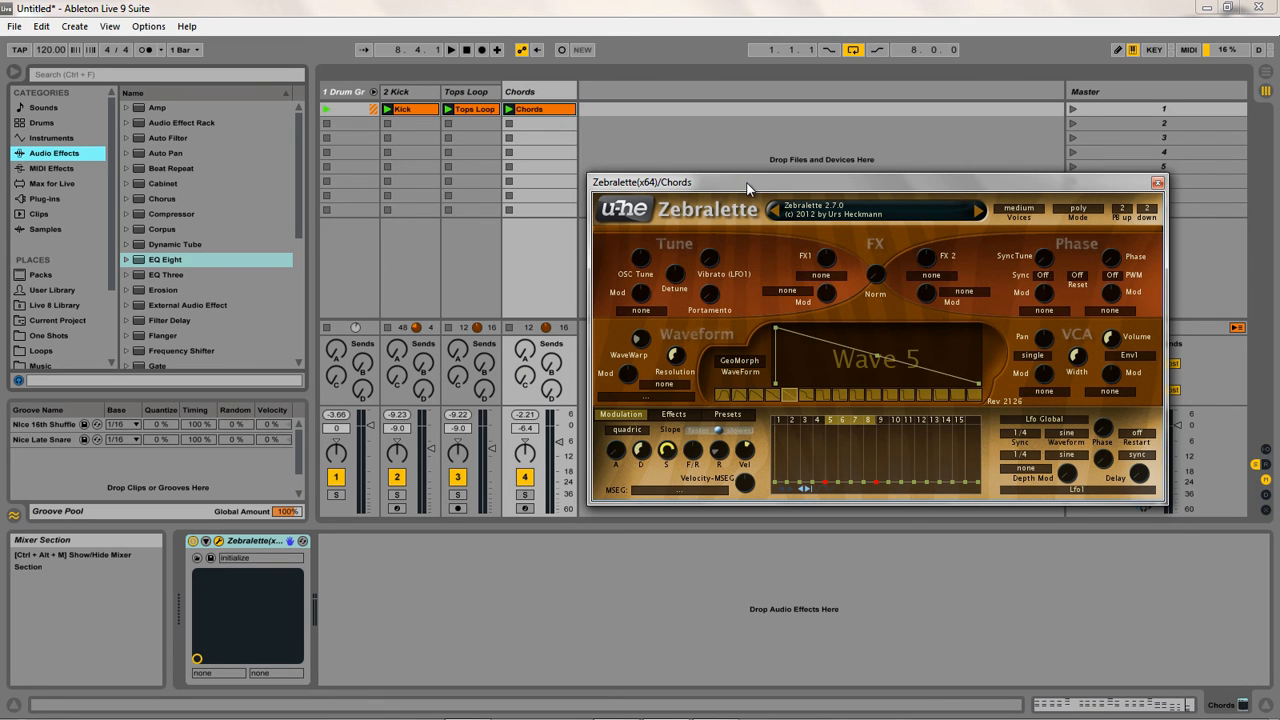
Step: Nudge the Zebralette plugin window up so the Chords clip notes show below
left_click_drag(748, 182, 752, 164)
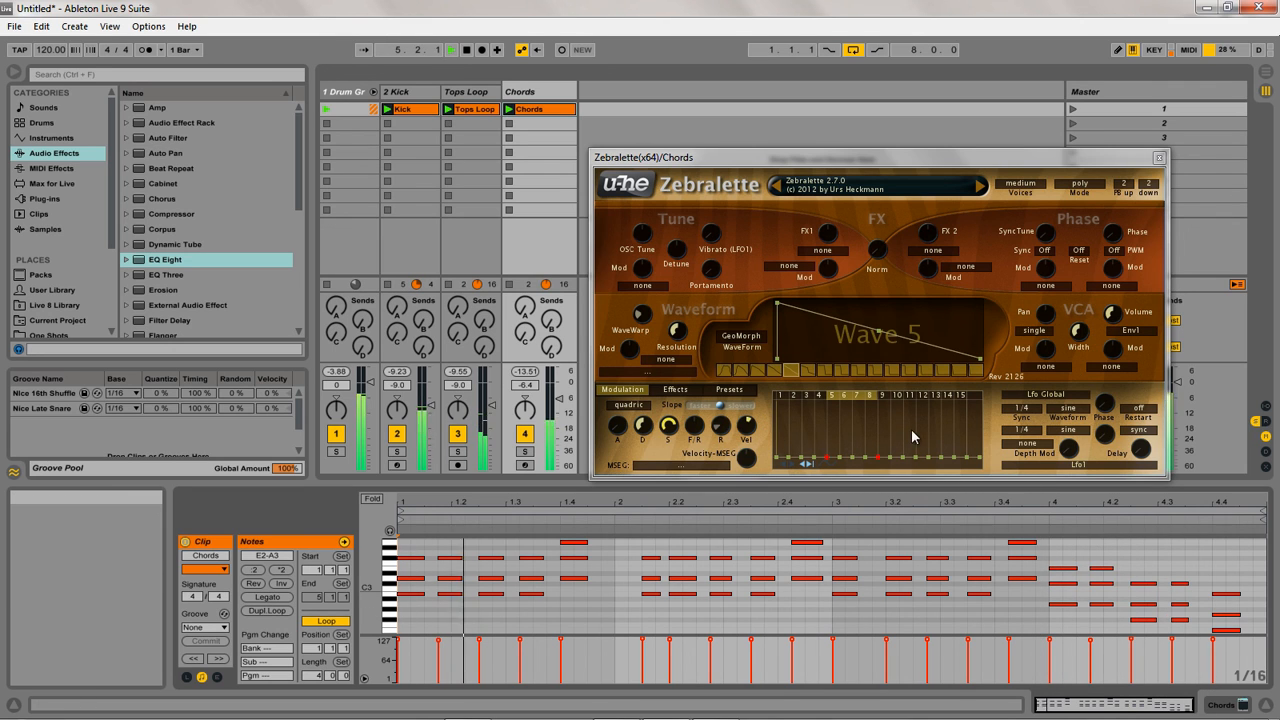
Step: Load the 'tas trance lead 01 MW' preset from Zebralette's Leads folder
left_click(728, 388)
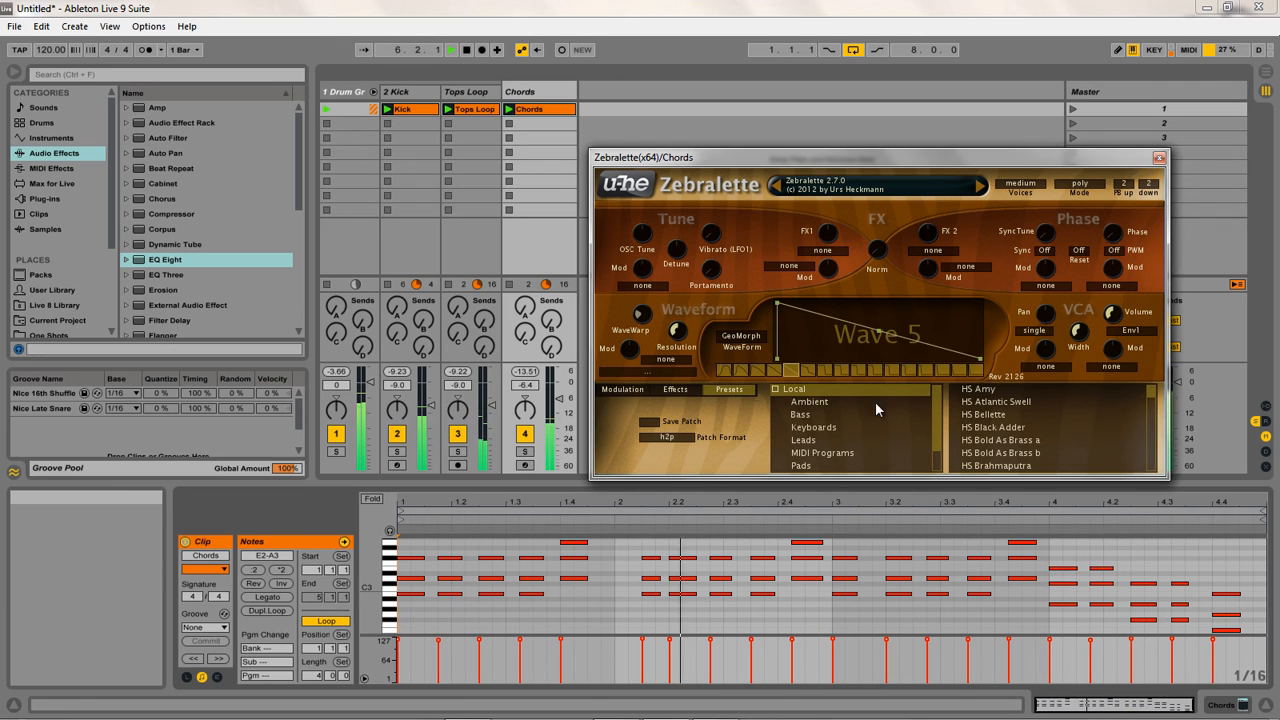
left_click(804, 440)
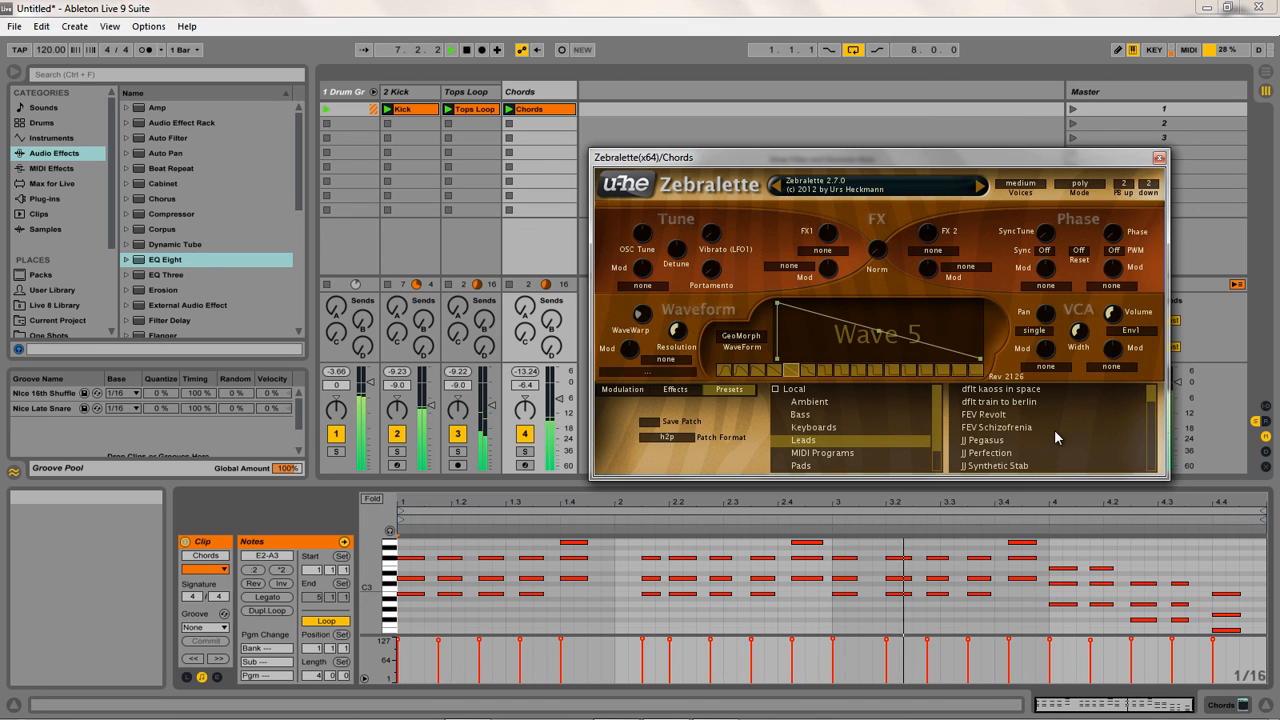
scroll("down", 3)
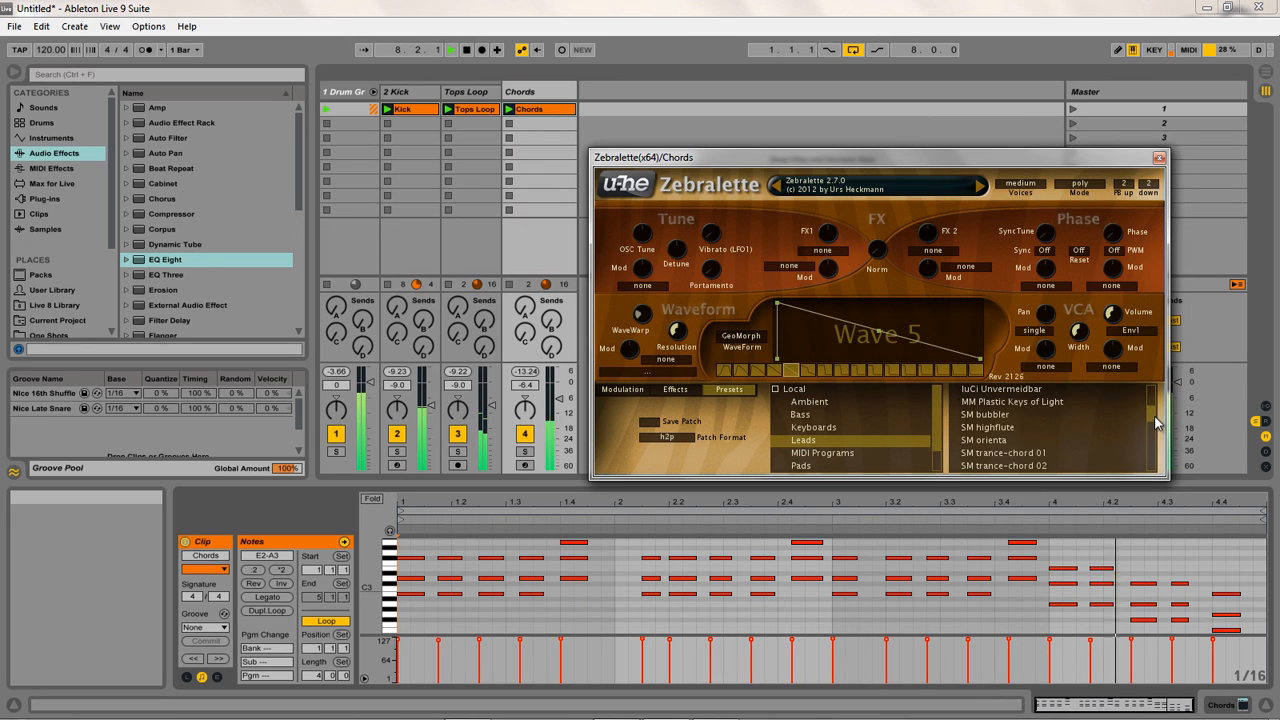
scroll("down", 3)
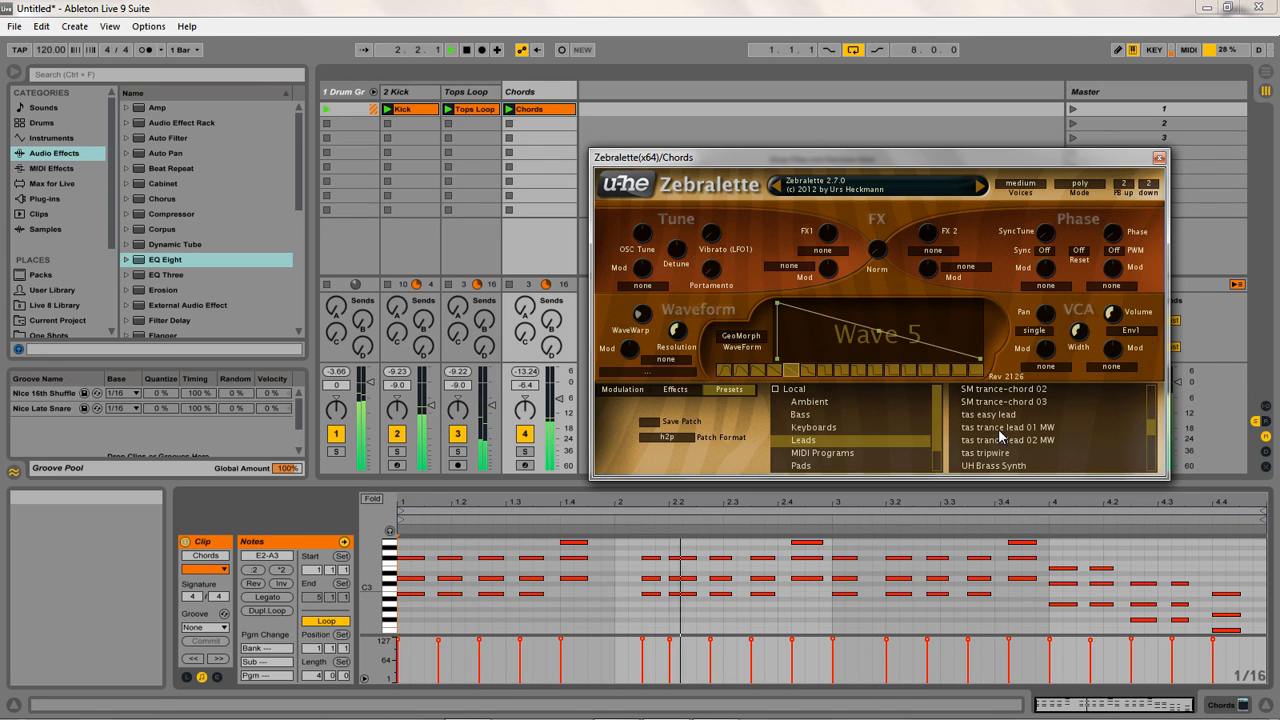
left_click(1008, 428)
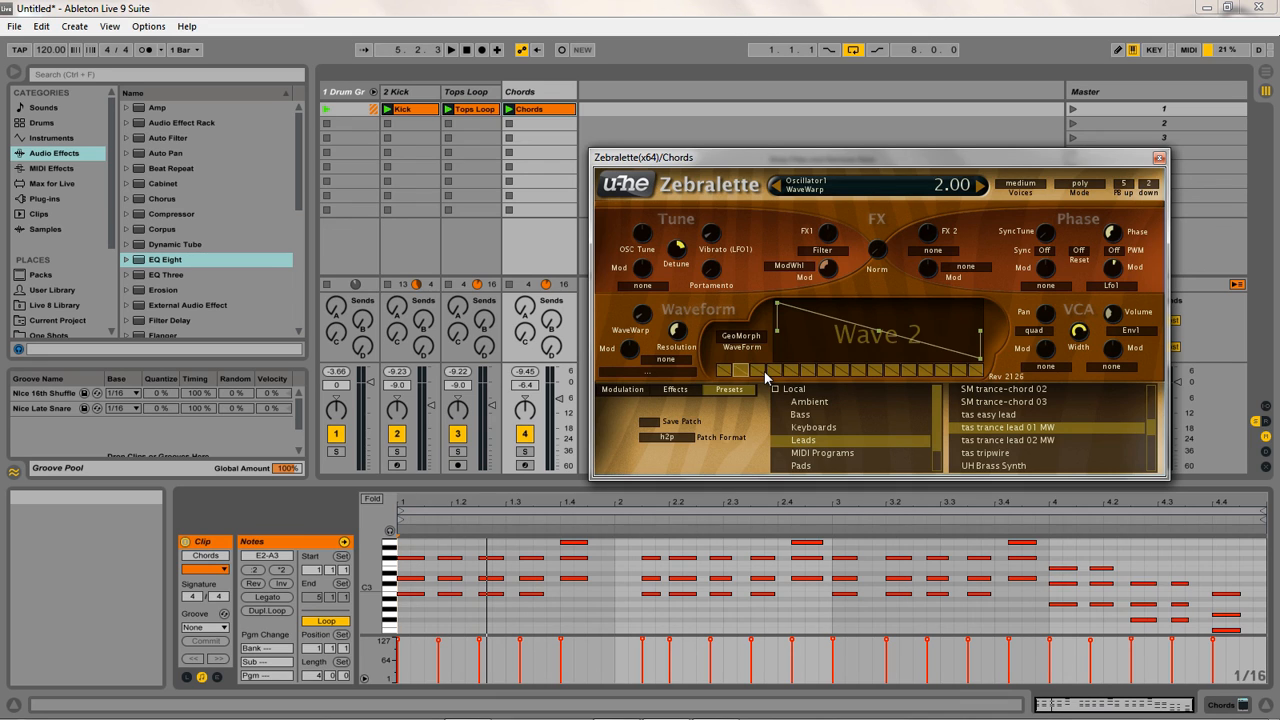
Step: Sweep WaveWarp from Wave 2 up to Wave 11, then redraw Wave 10's shape
left_click_drag(764, 374, 896, 374)
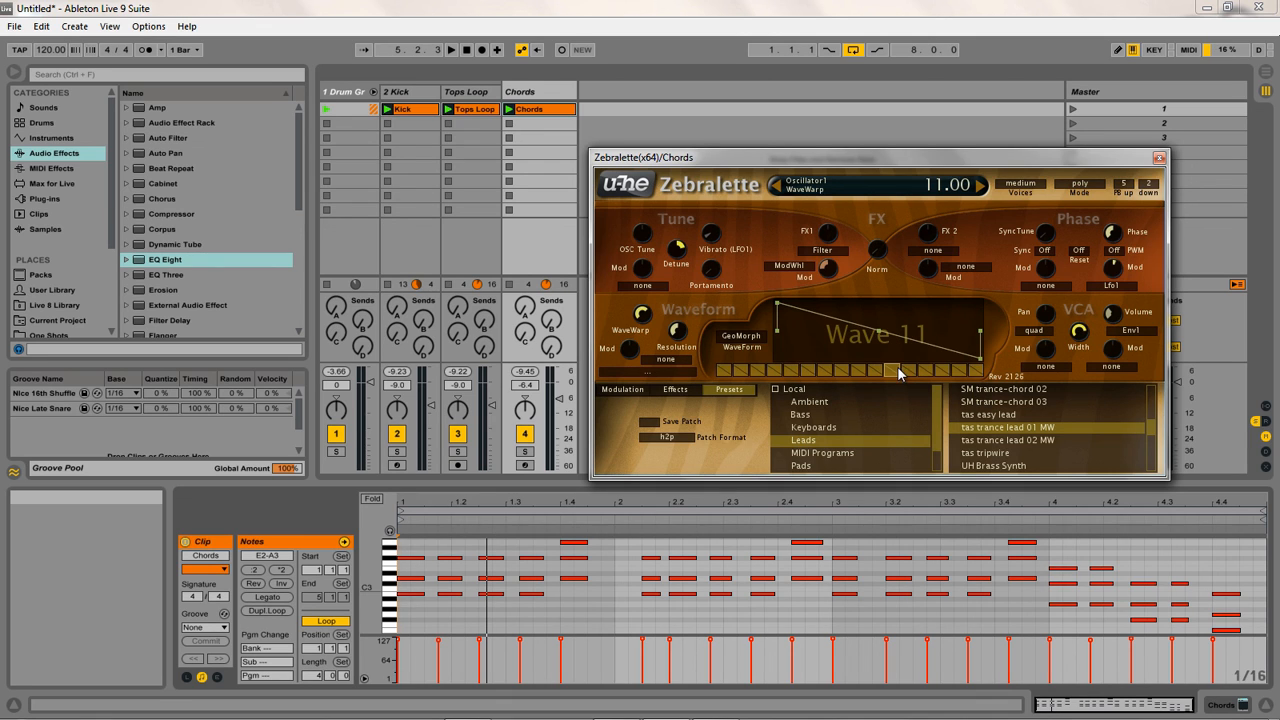
left_click_drag(892, 368, 980, 368)
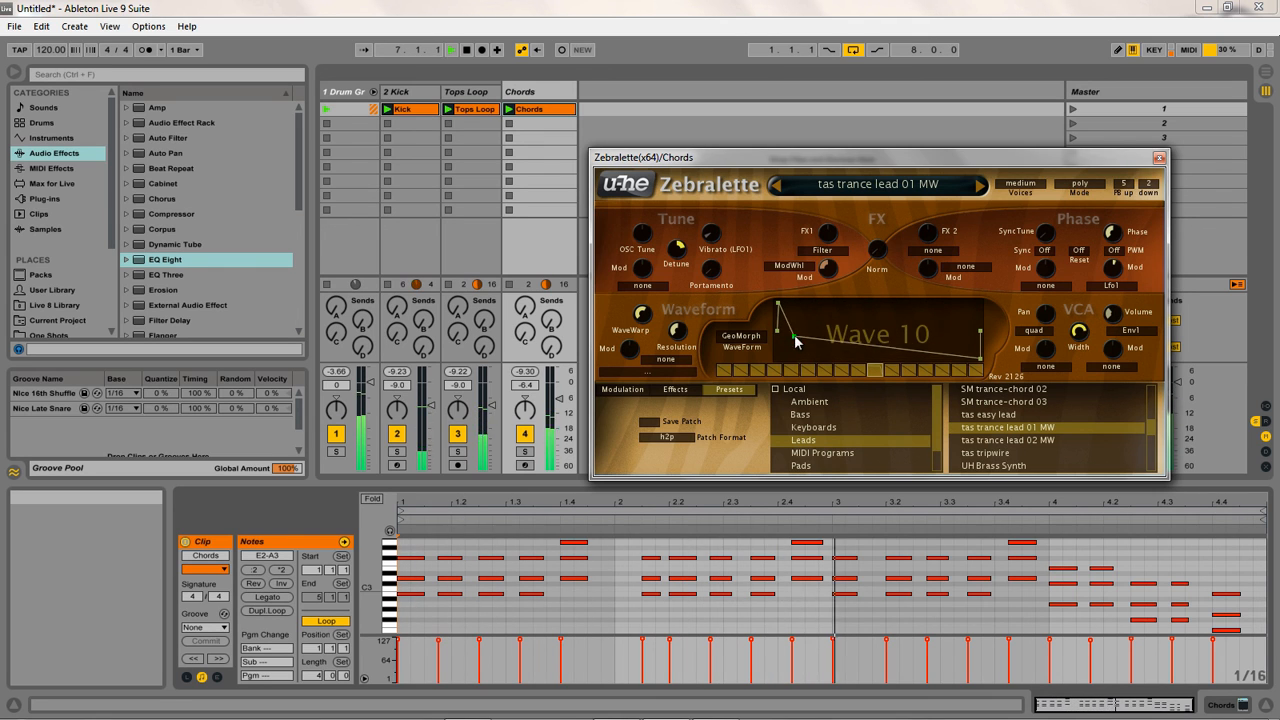
left_click_drag(796, 338, 928, 322)
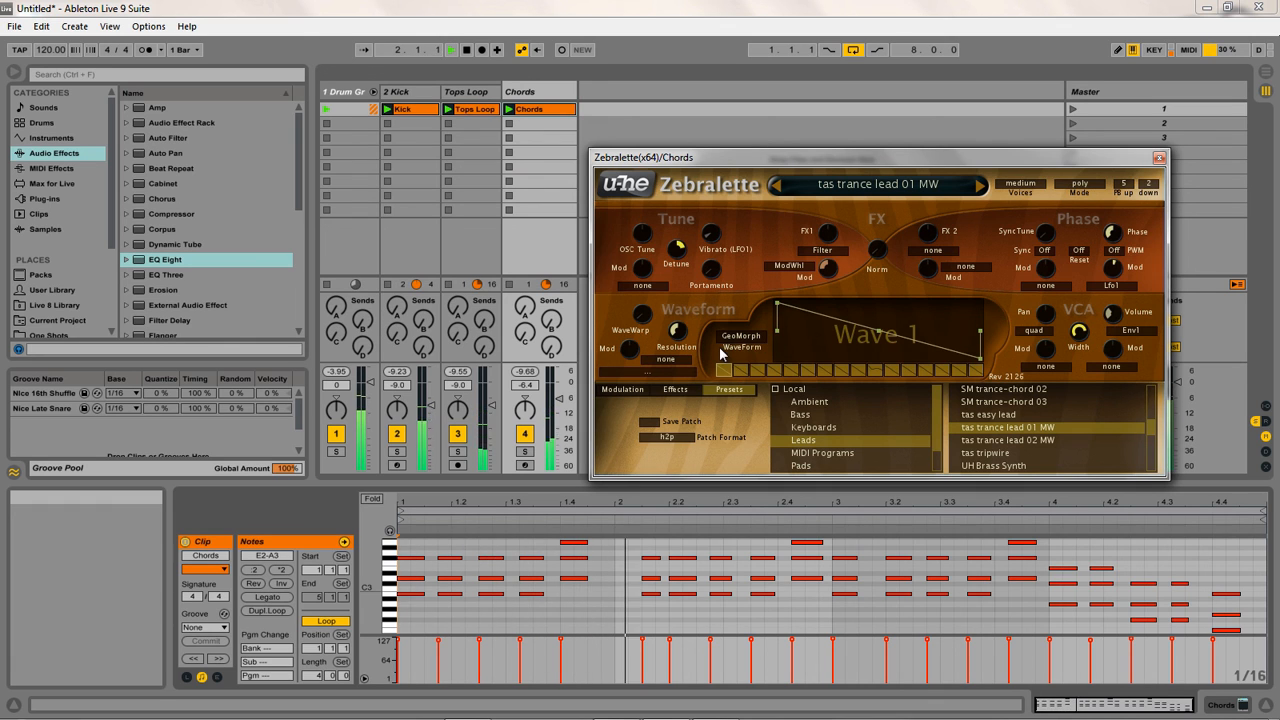
Step: Set the wave morphing mode to SpectroMorph and redraw Wave 1's curve
left_click(742, 348)
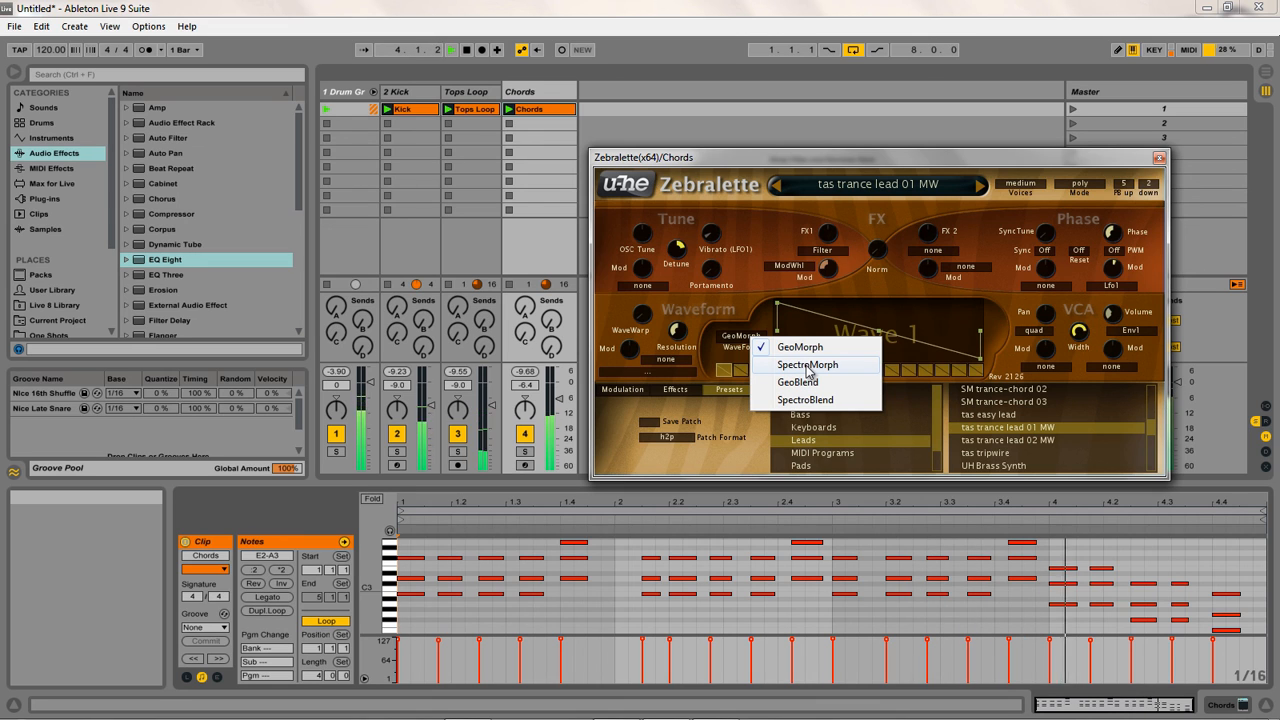
left_click(808, 364)
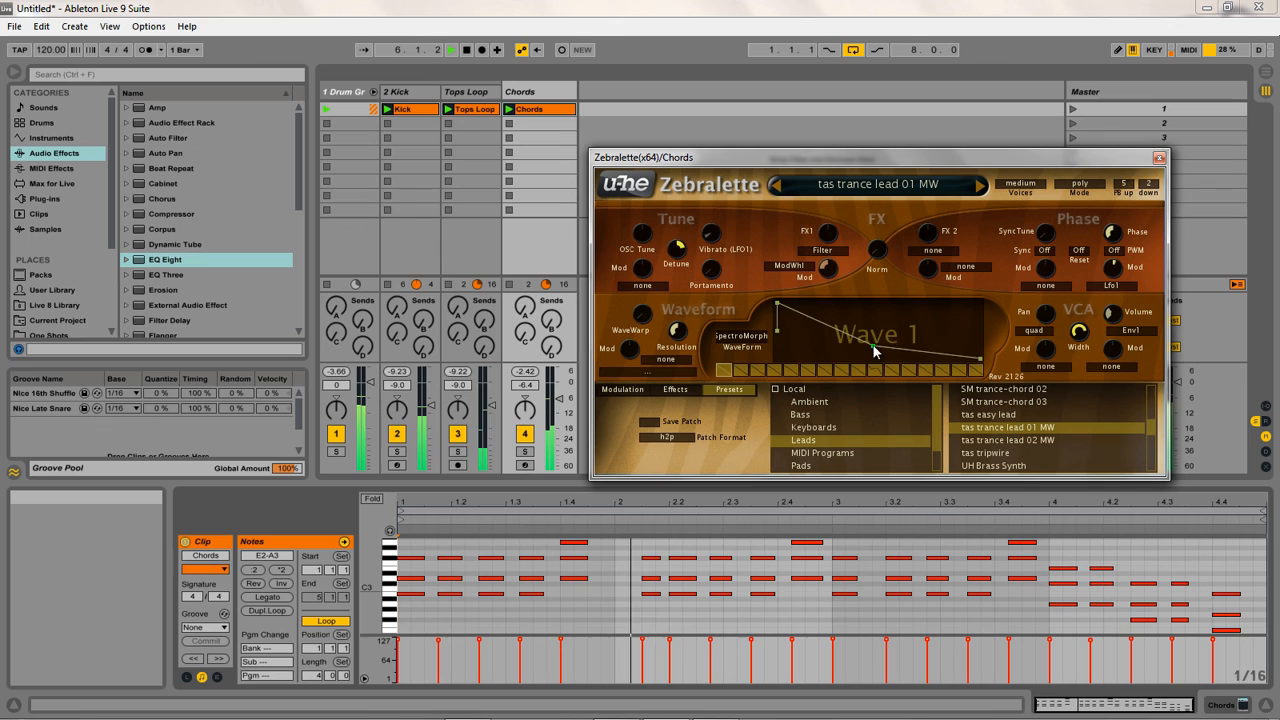
left_click_drag(876, 350, 984, 362)
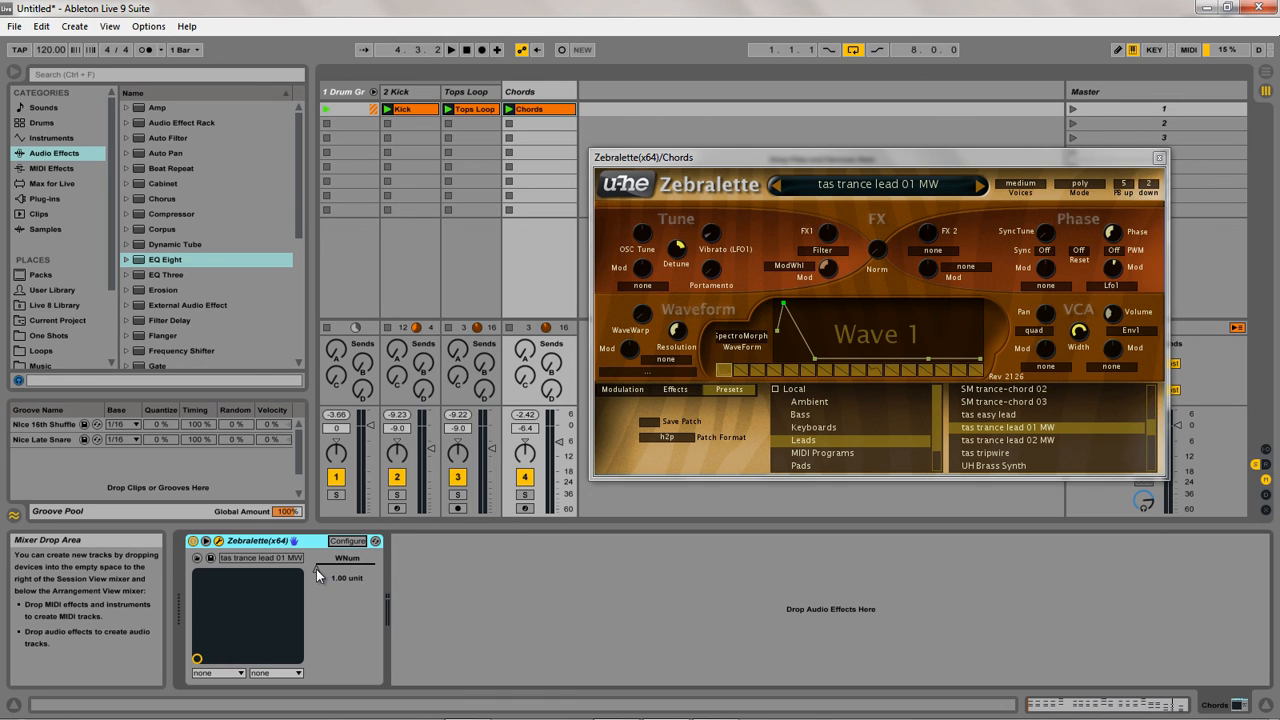
Step: Add WaveWarp as an exposed Zebralette device parameter via Configure mode
left_click_drag(336, 570, 338, 564)
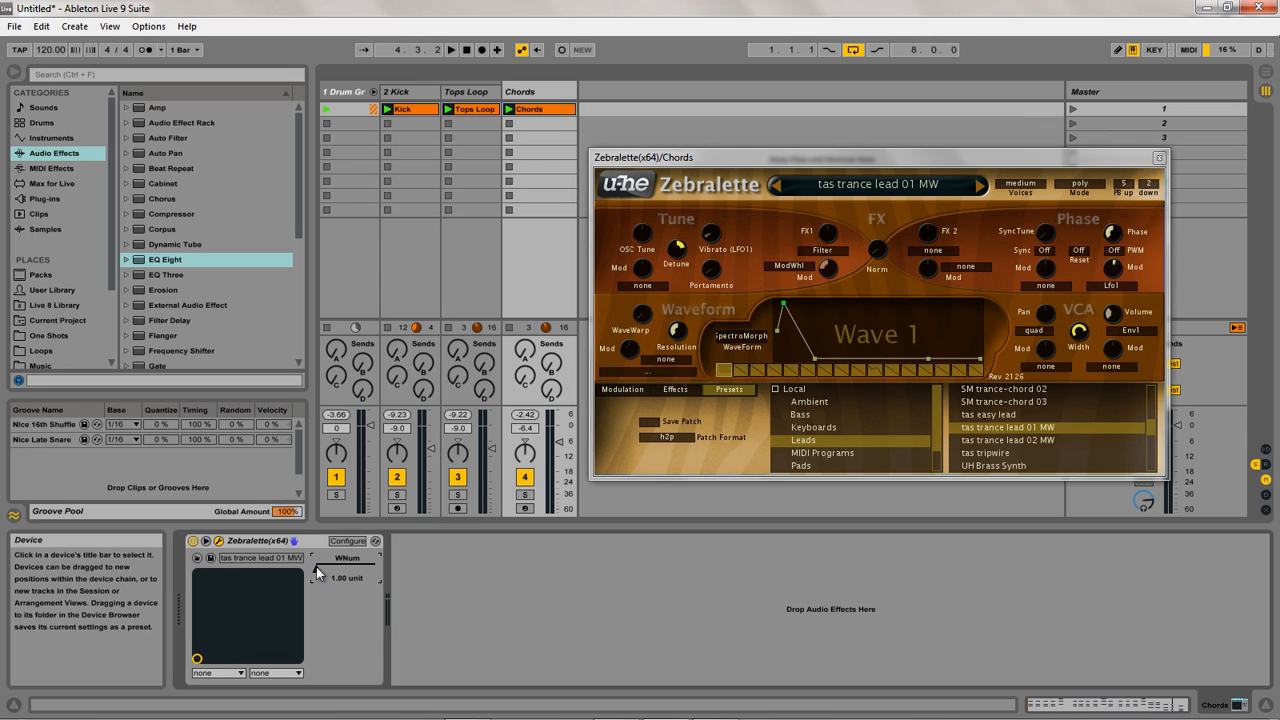
left_click(442, 48)
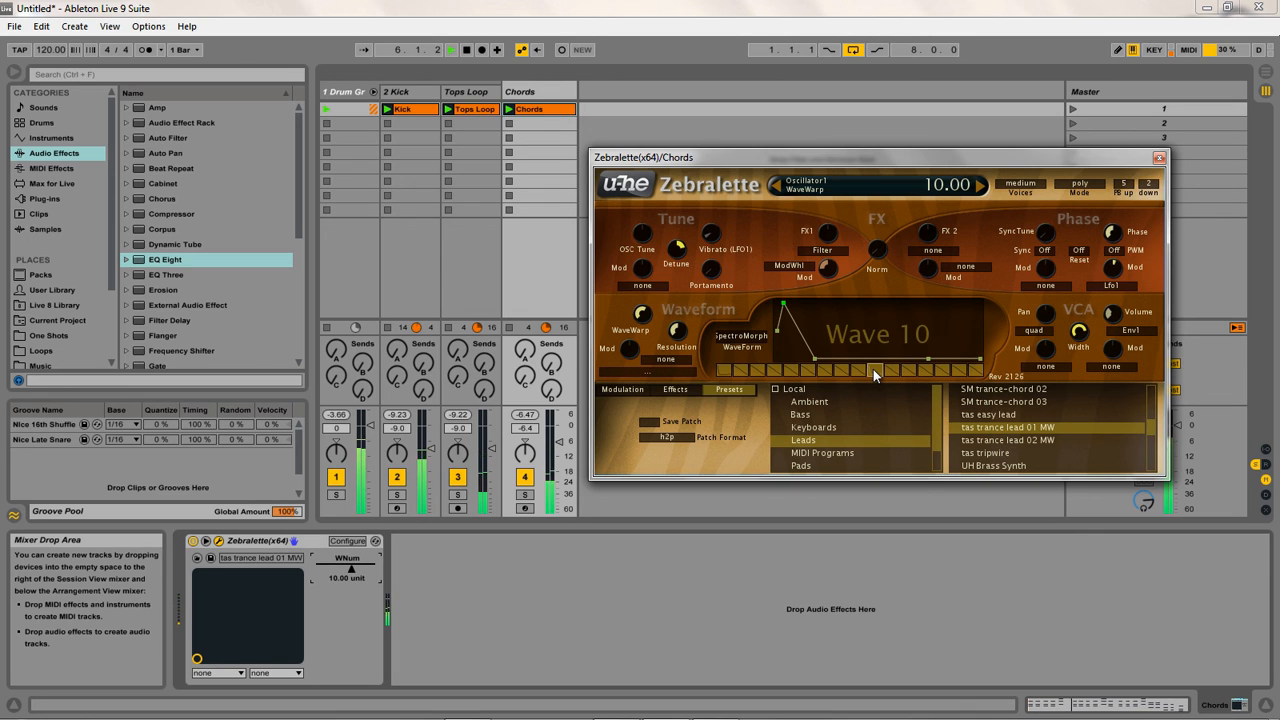
left_click_drag(876, 374, 728, 374)
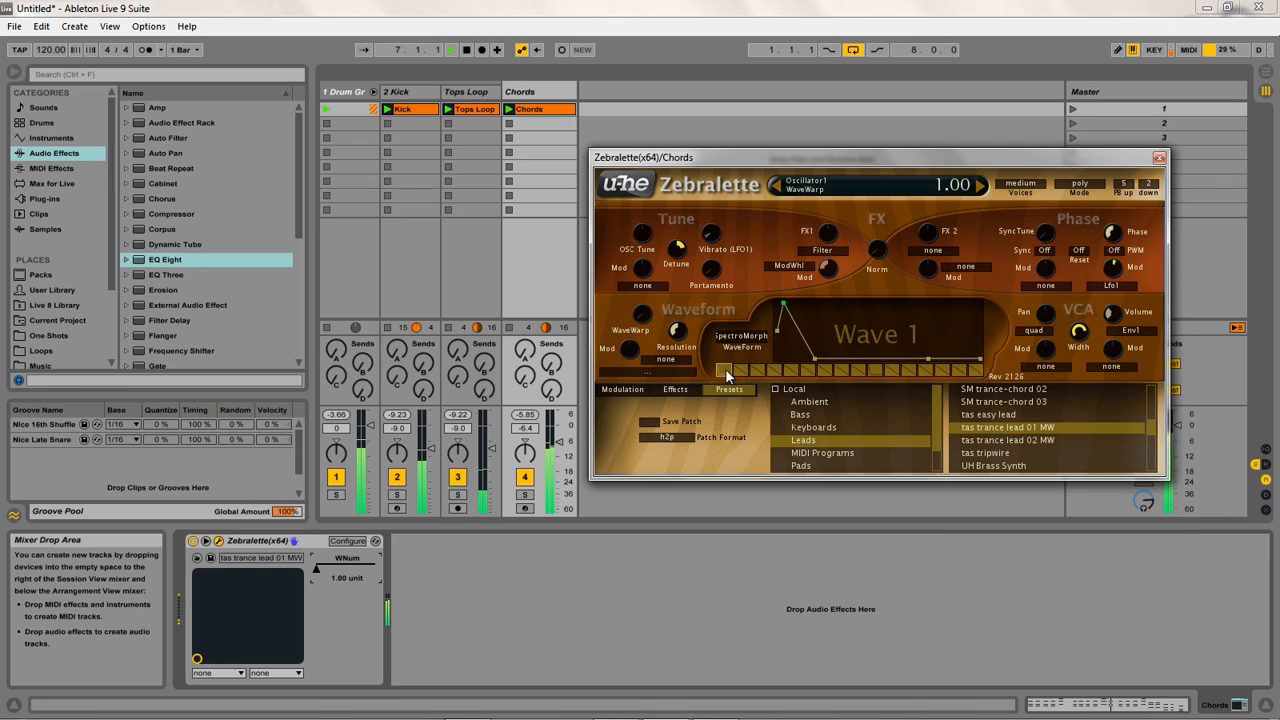
left_click_drag(730, 376, 880, 376)
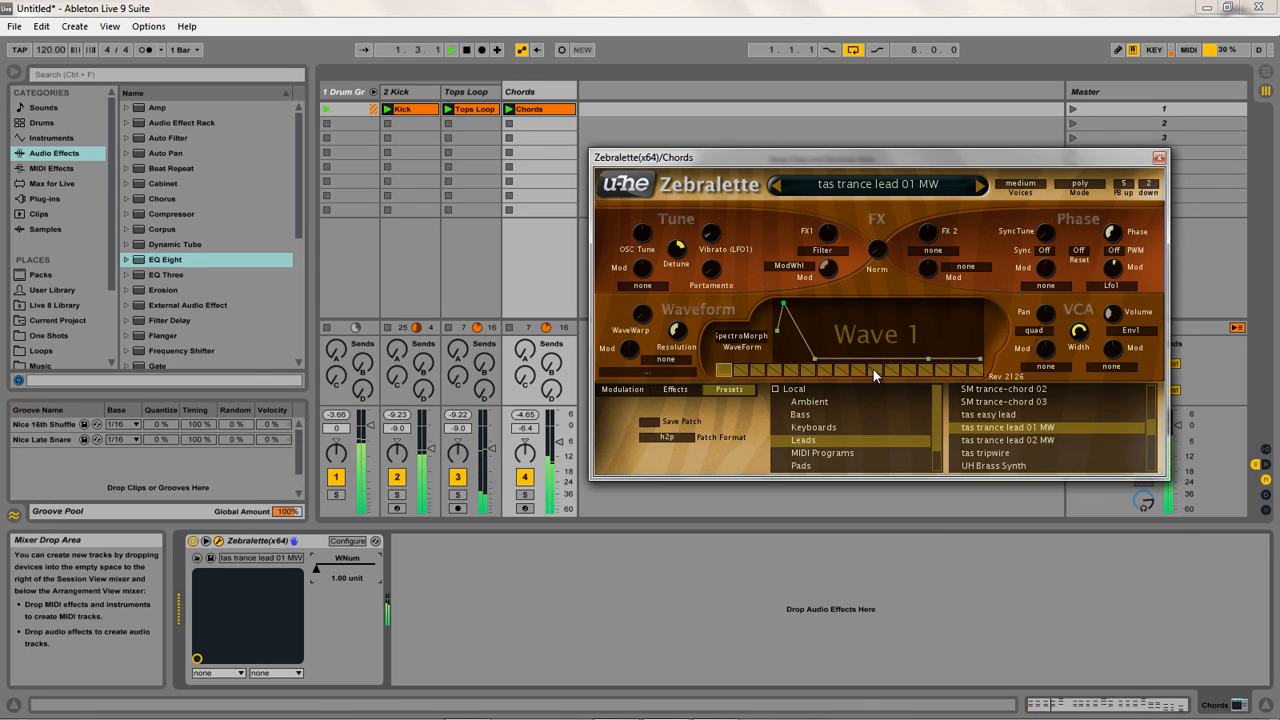
Step: Morph the wave slots between key waves and preview around Wave 5
right_click(876, 376)
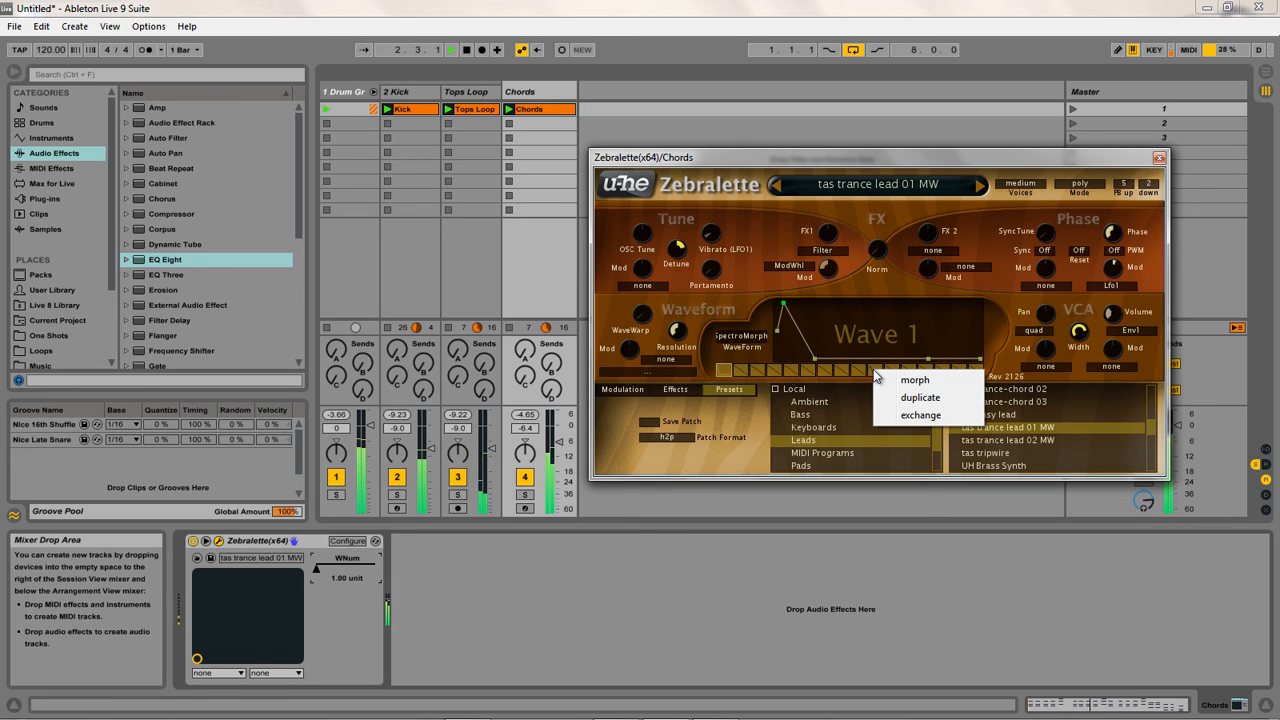
mouse_move(914, 380)
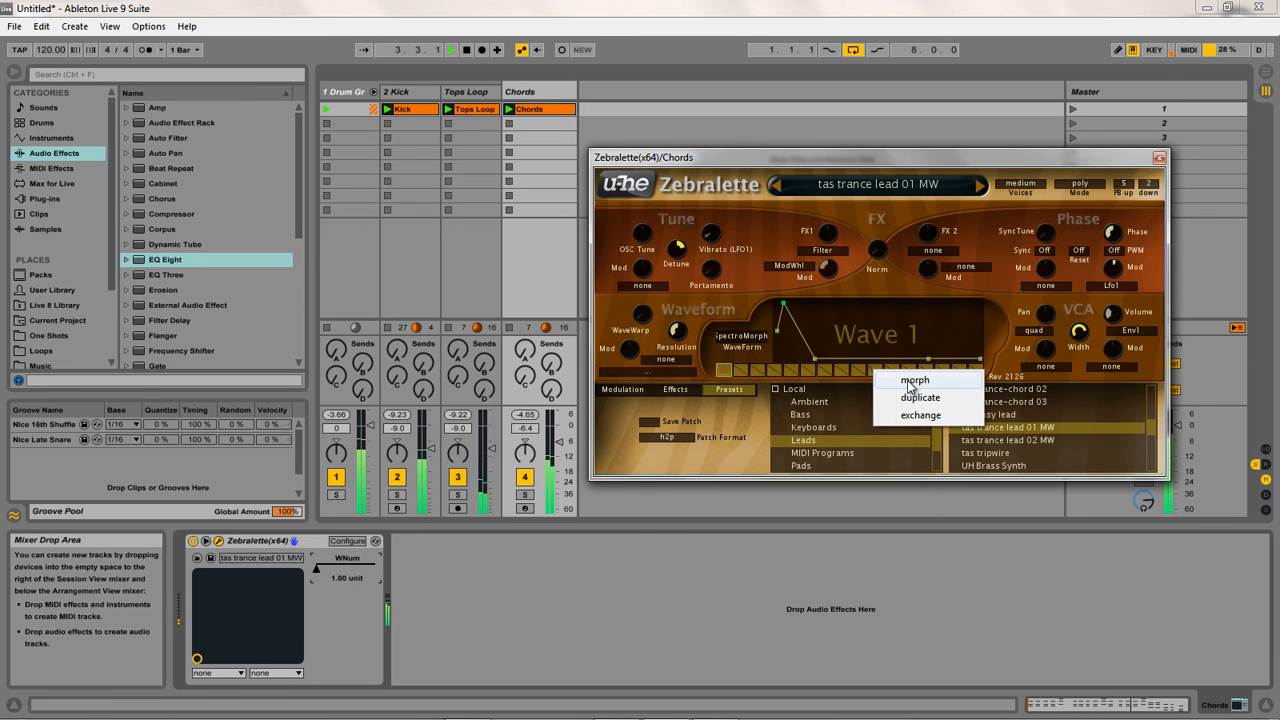
left_click(730, 388)
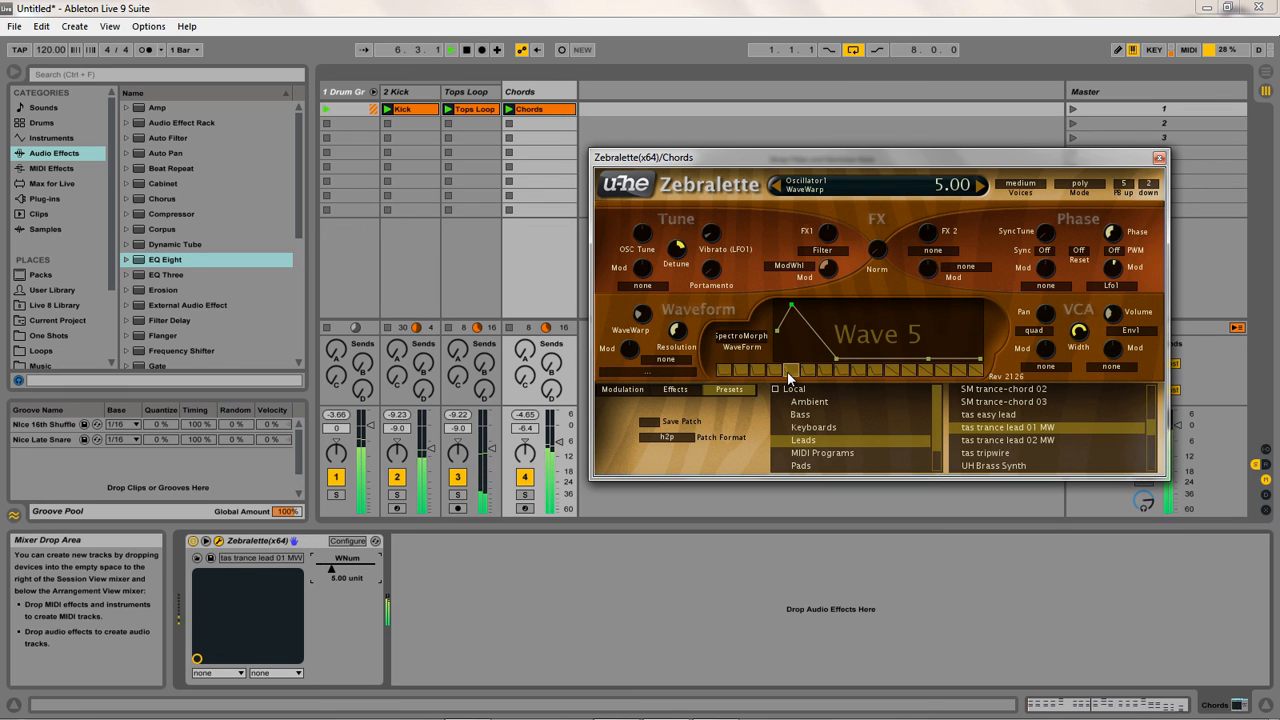
left_click_drag(788, 370, 830, 370)
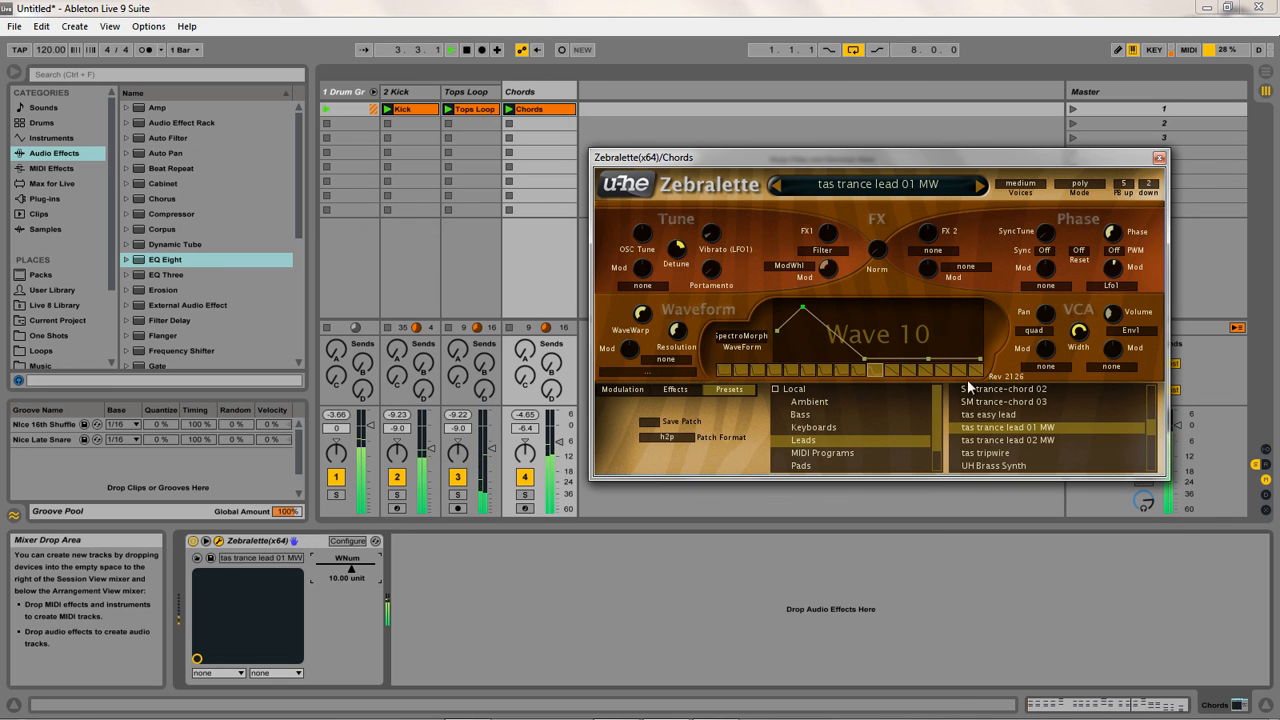
Step: Reshape the final Wave 16 curve, then check the morph back at Wave 10
right_click(1020, 428)
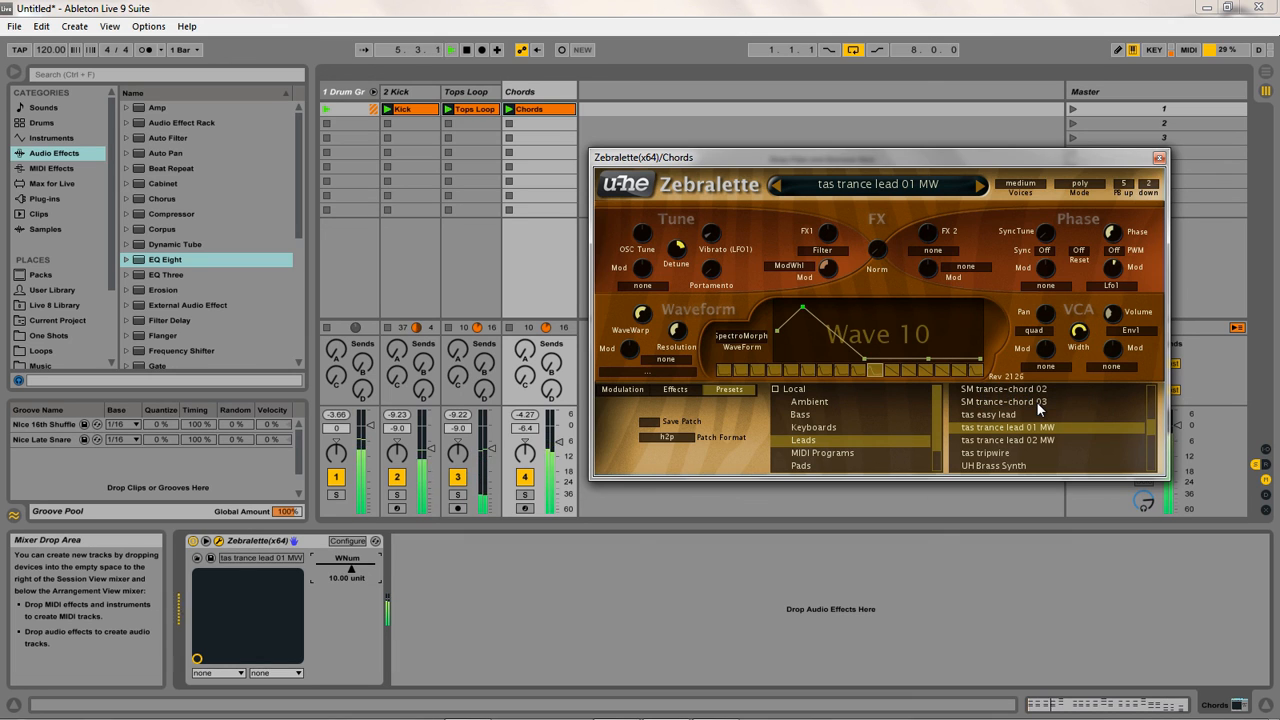
left_click_drag(804, 356, 936, 356)
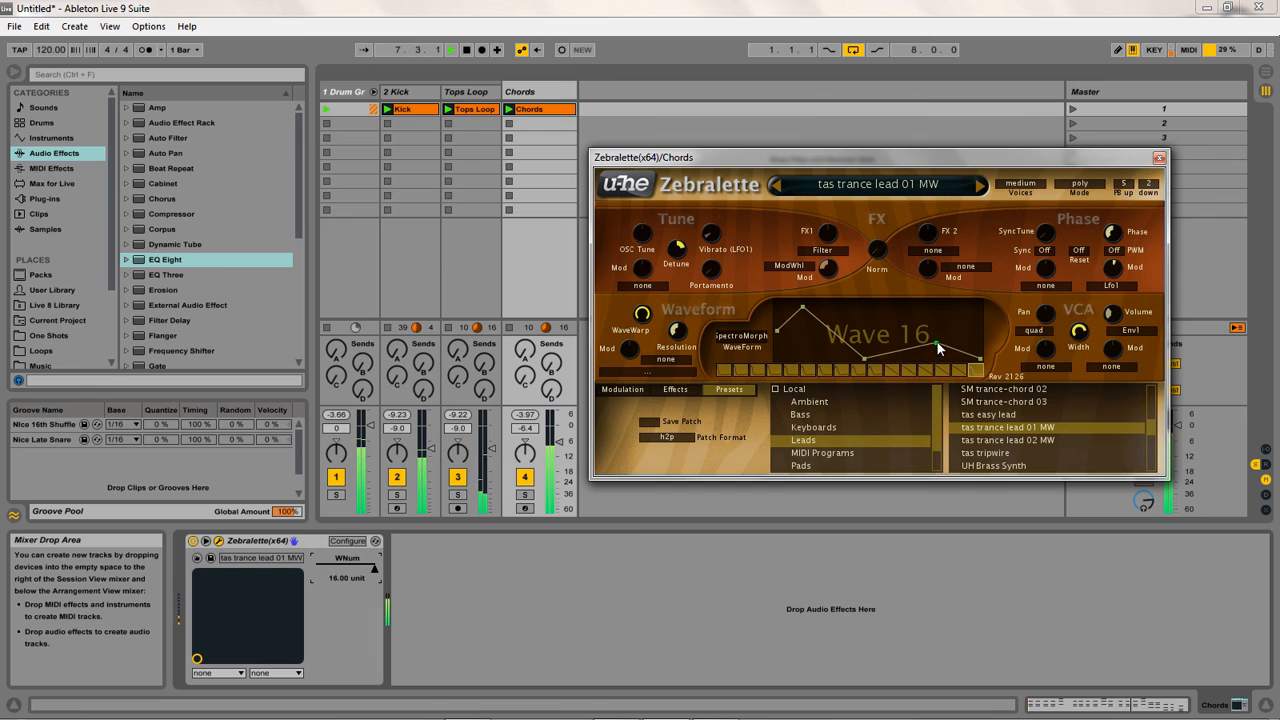
left_click_drag(938, 348, 868, 364)
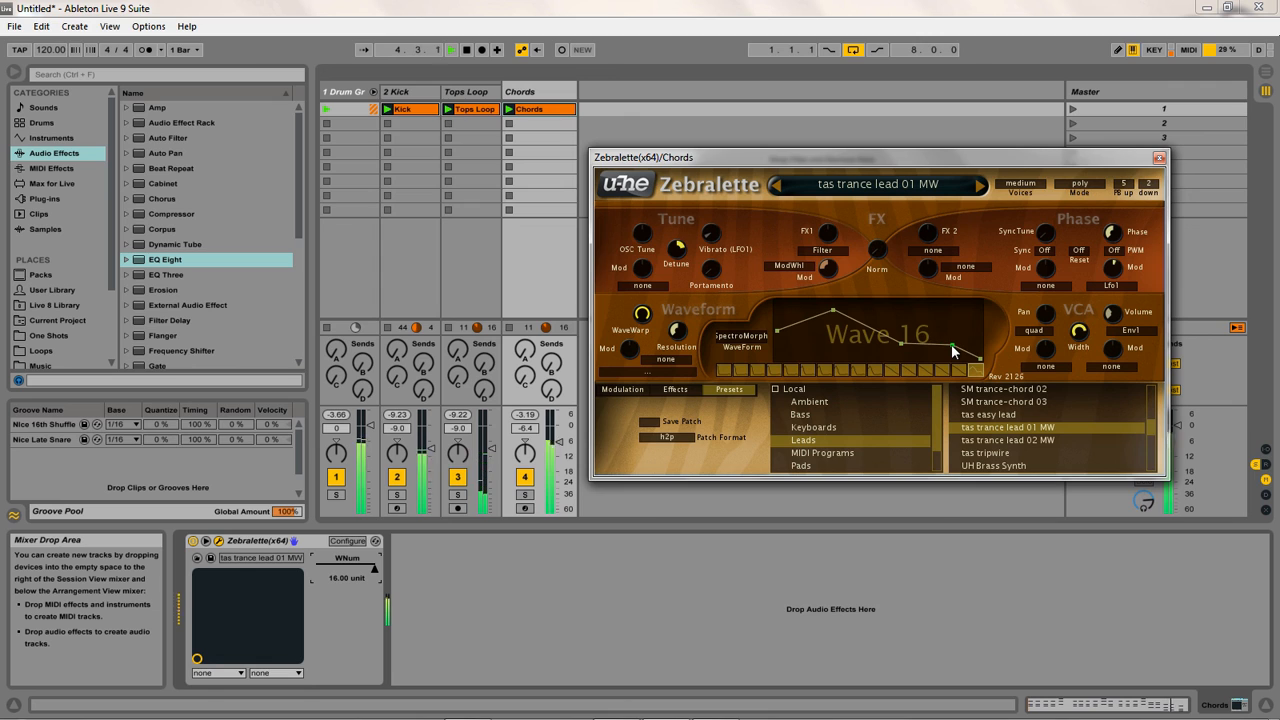
left_click_drag(950, 350, 876, 378)
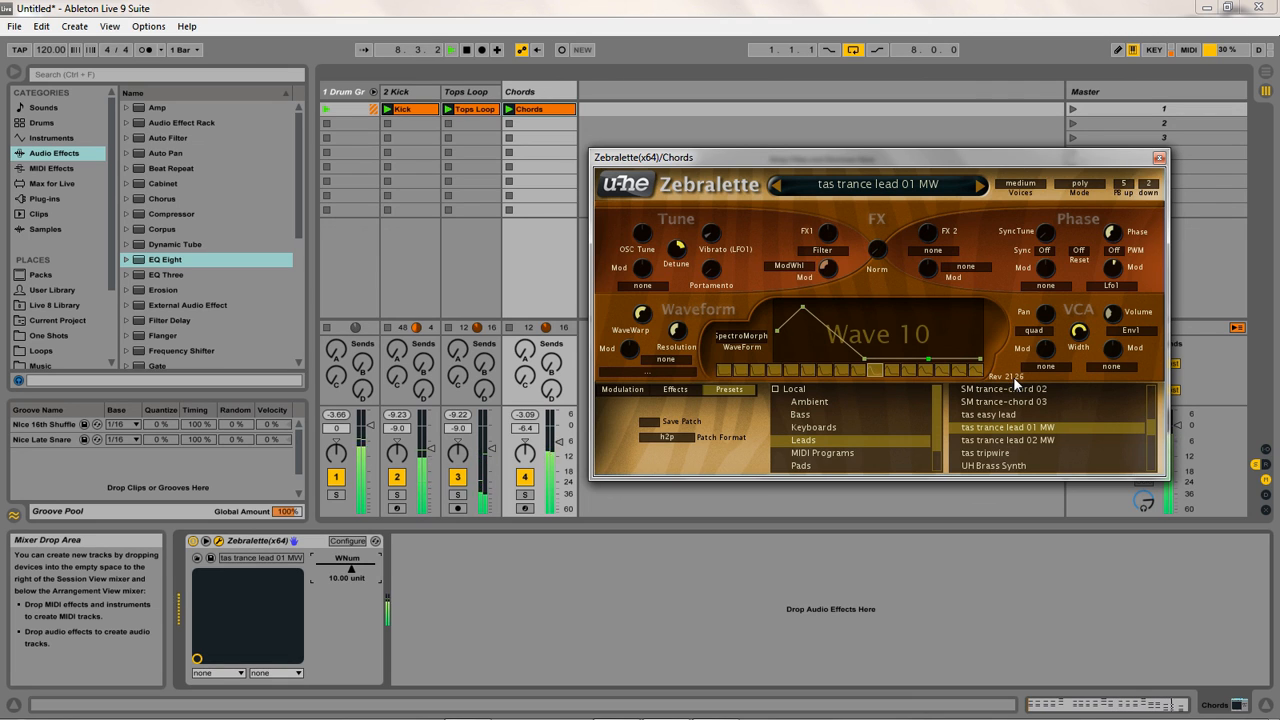
Step: Group Zebralette into an Instrument Rack and name the WNum macro 'Morph'
left_click(468, 48)
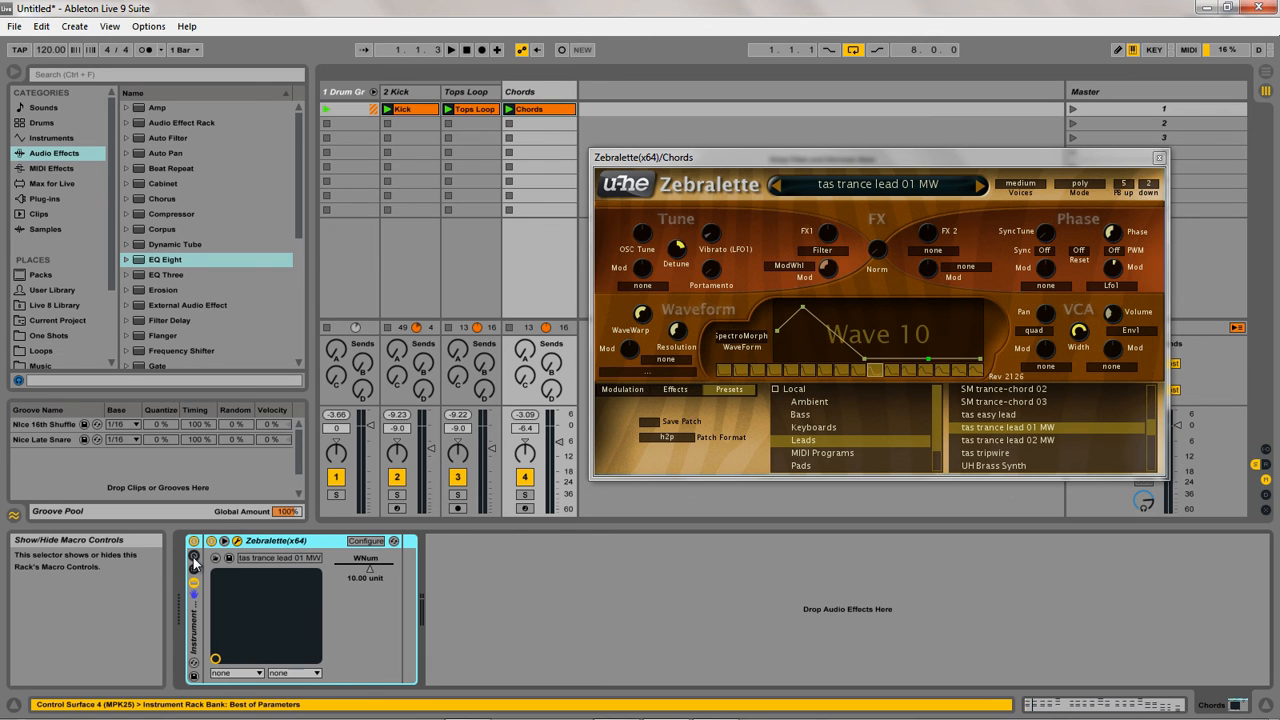
left_click(192, 556)
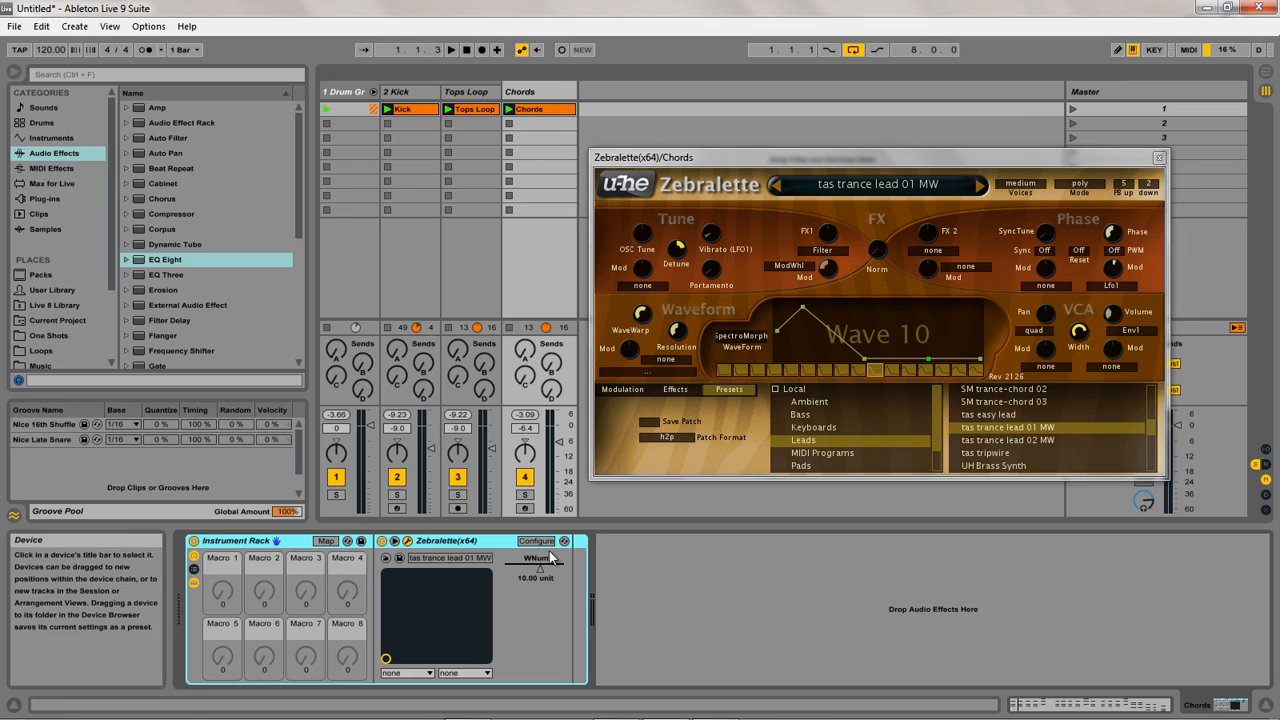
mouse_move(324, 534)
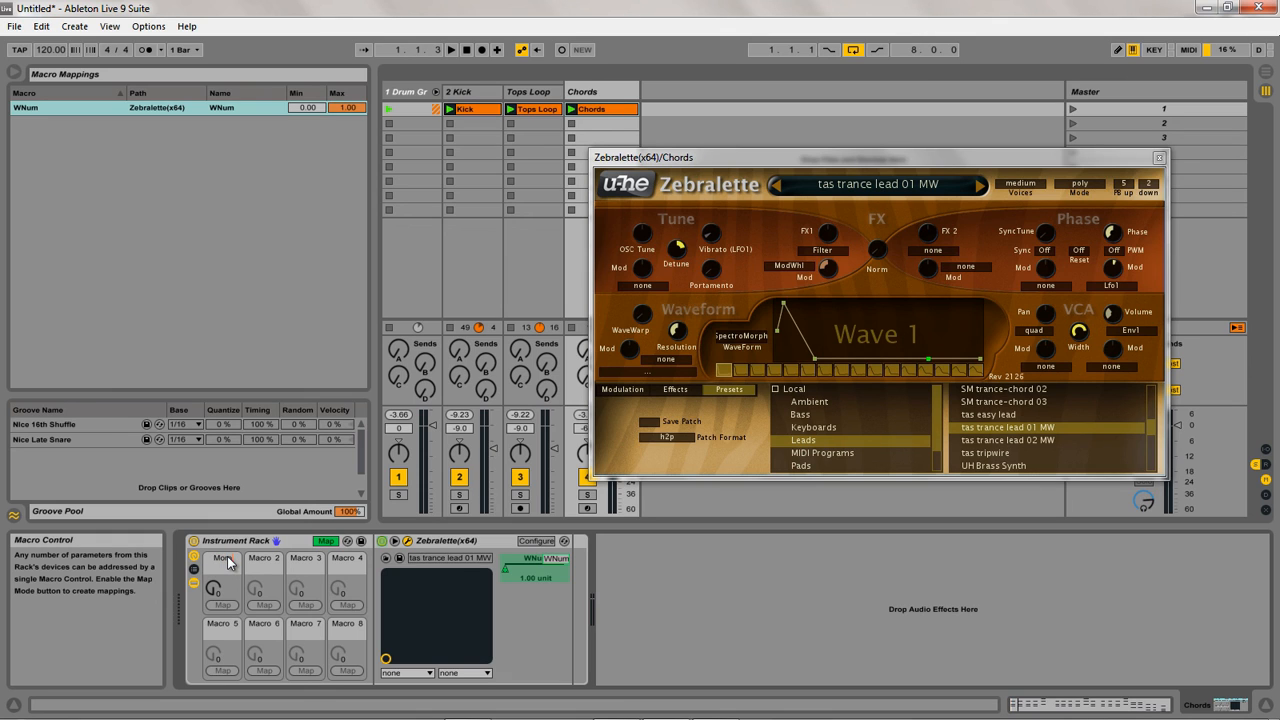
right_click(222, 560)
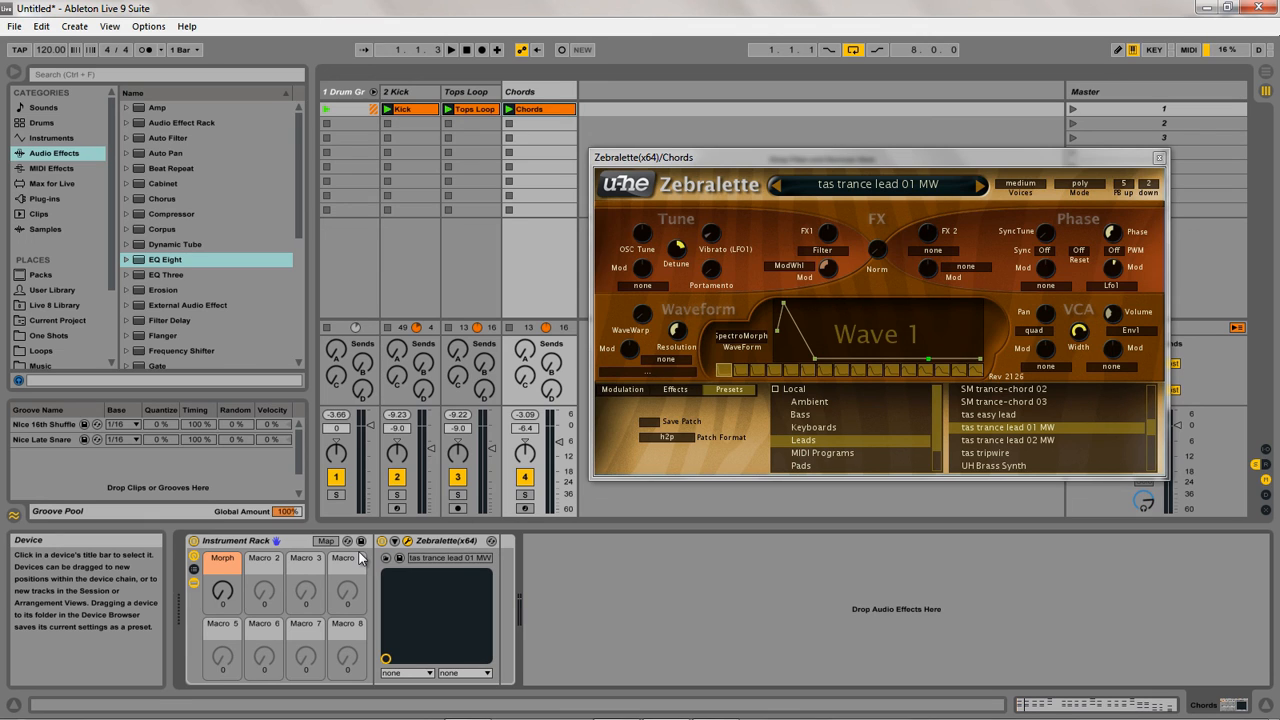
Step: Sweep the Morph macro up through Waves 2, 8 and beyond, then back to Wave 5
left_click(444, 50)
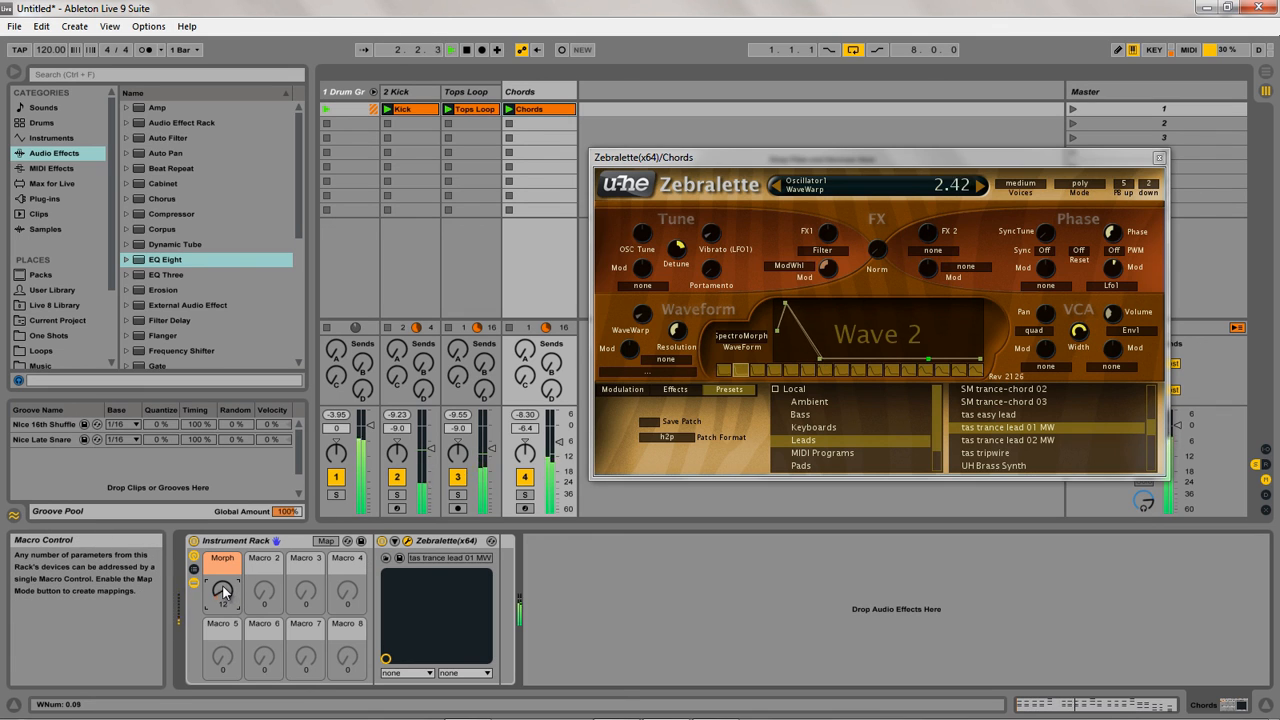
left_click_drag(222, 590, 222, 560)
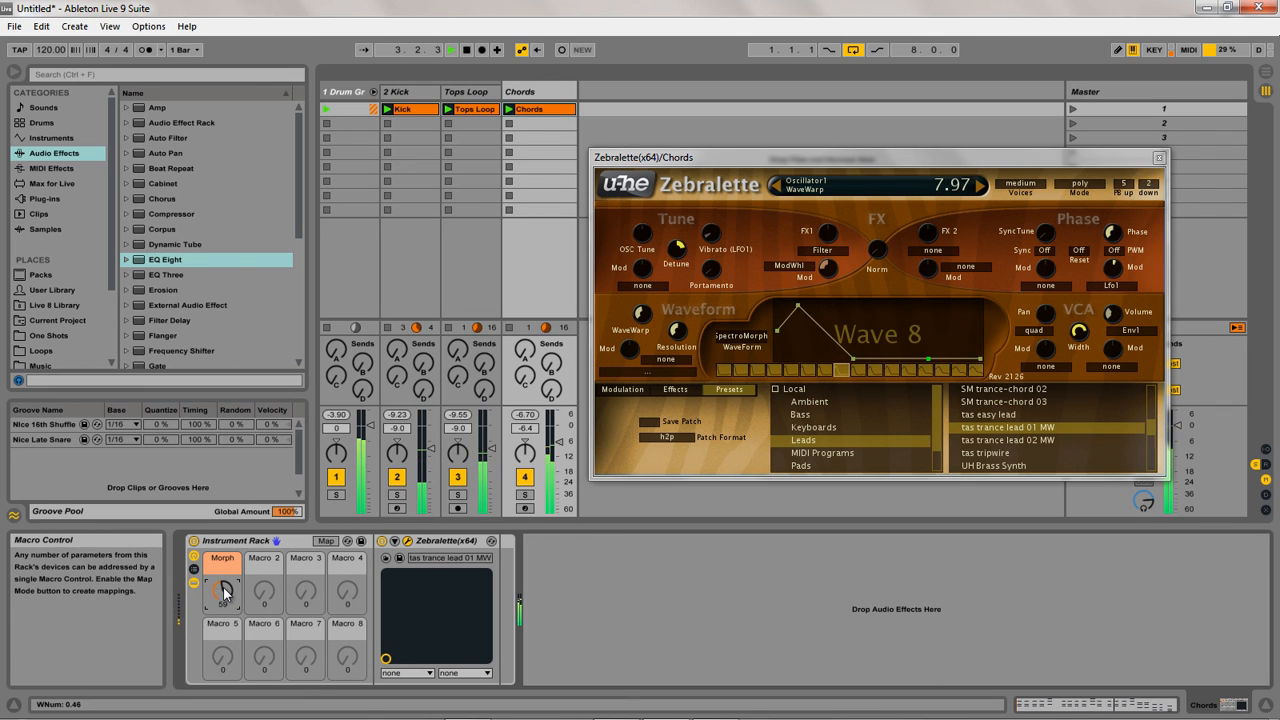
left_click_drag(222, 584, 222, 600)
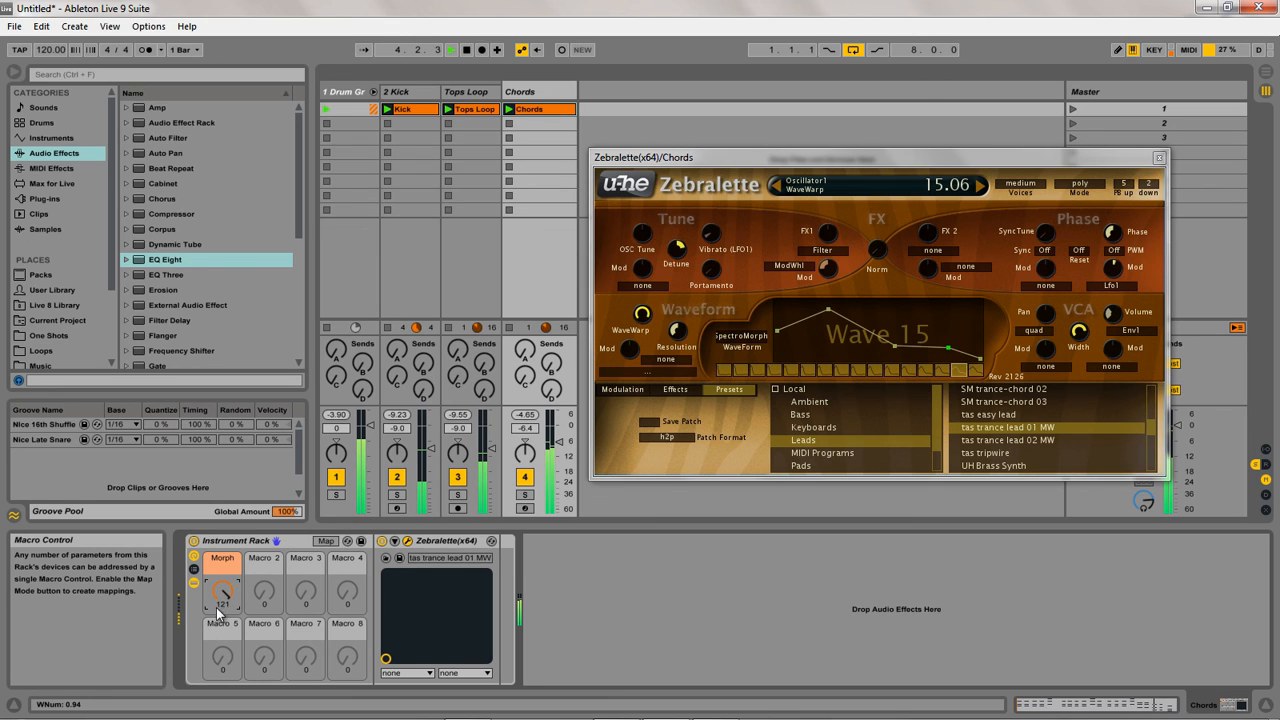
left_click_drag(222, 590, 222, 620)
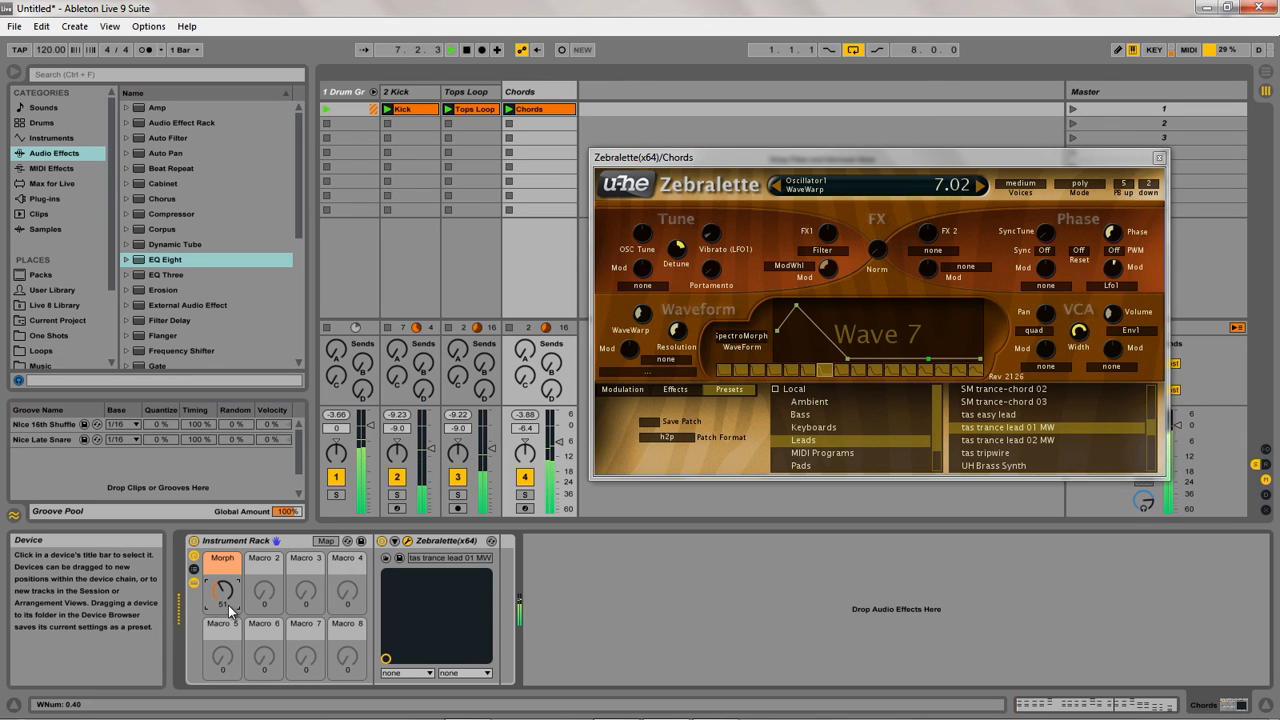
left_click_drag(222, 590, 222, 600)
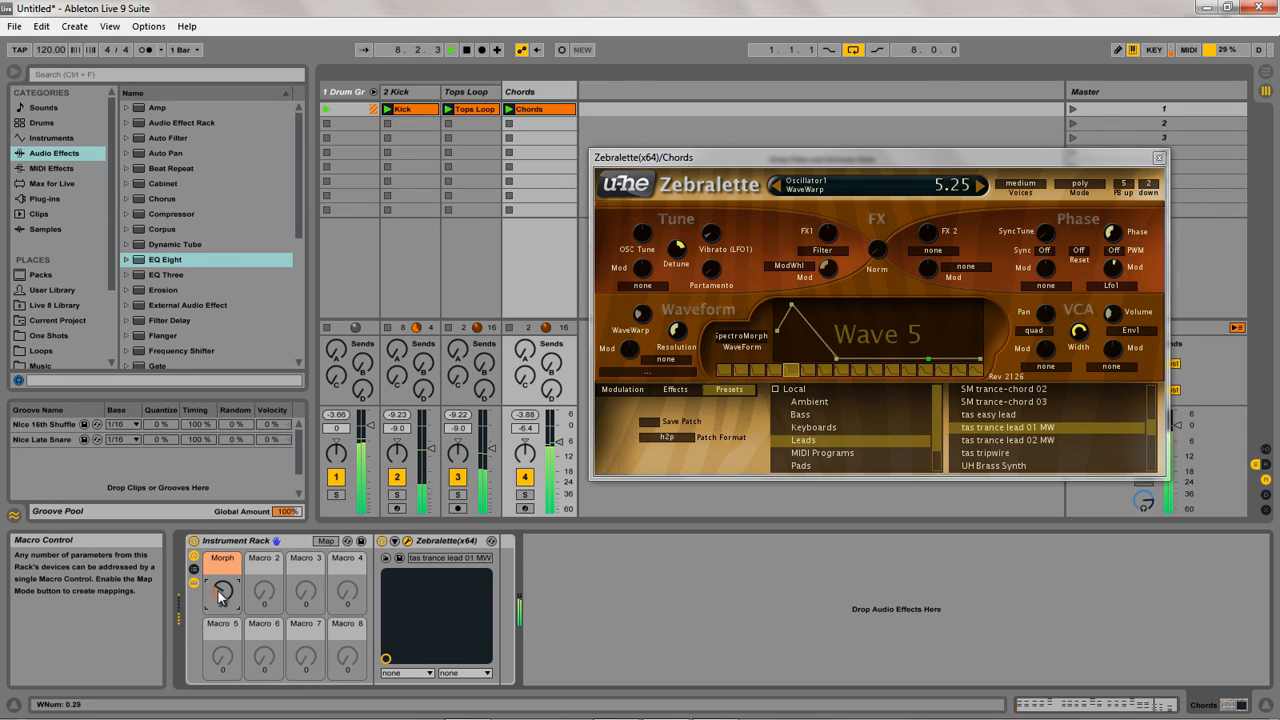
left_click_drag(222, 590, 222, 570)
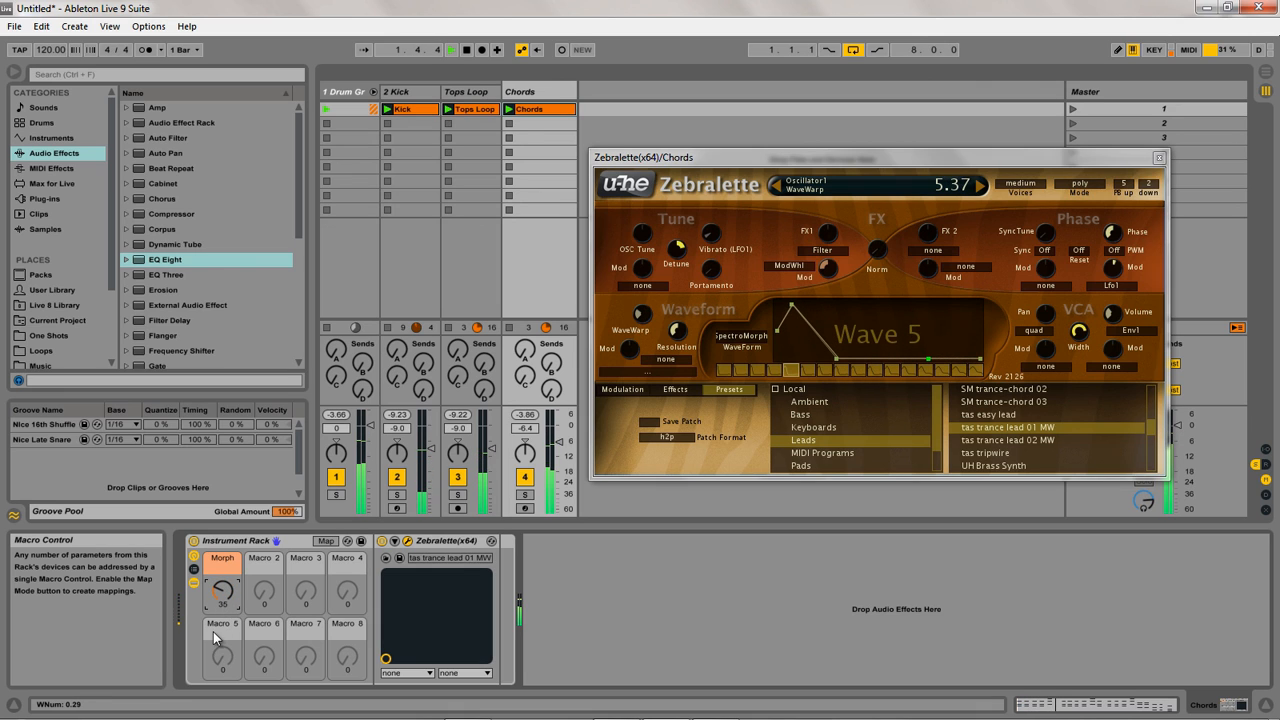
mouse_move(212, 680)
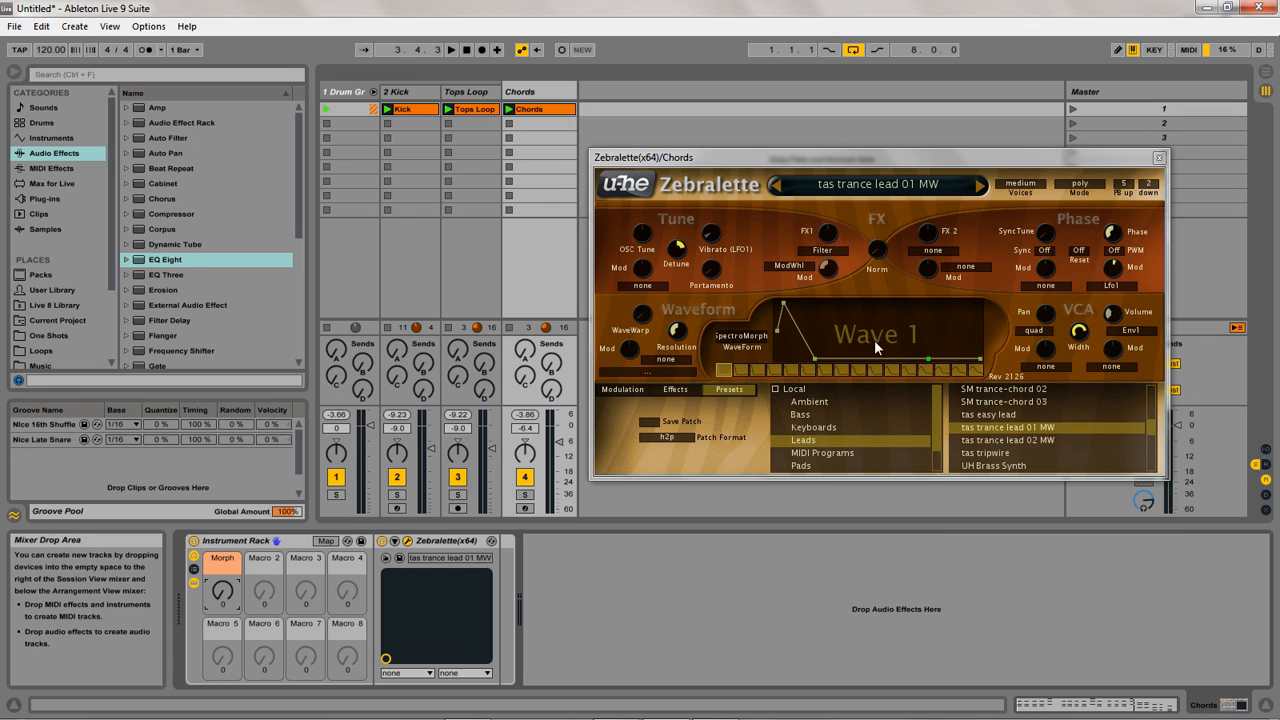
mouse_move(910, 280)
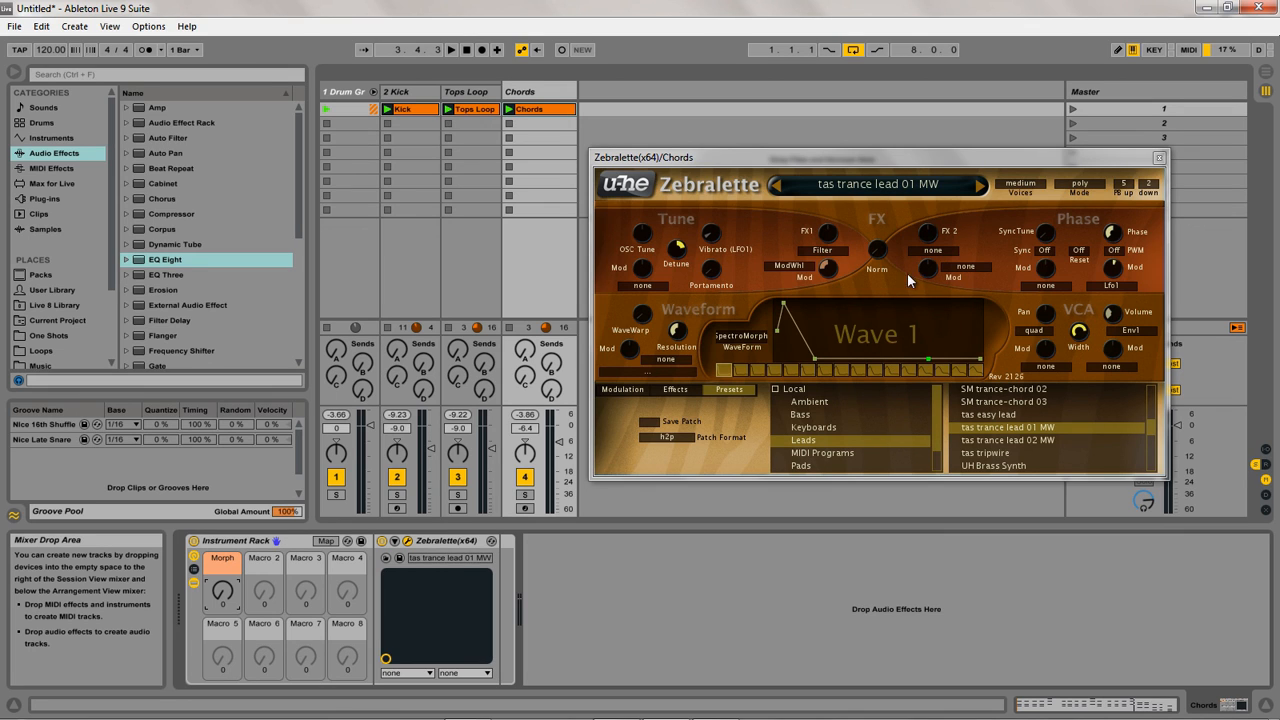